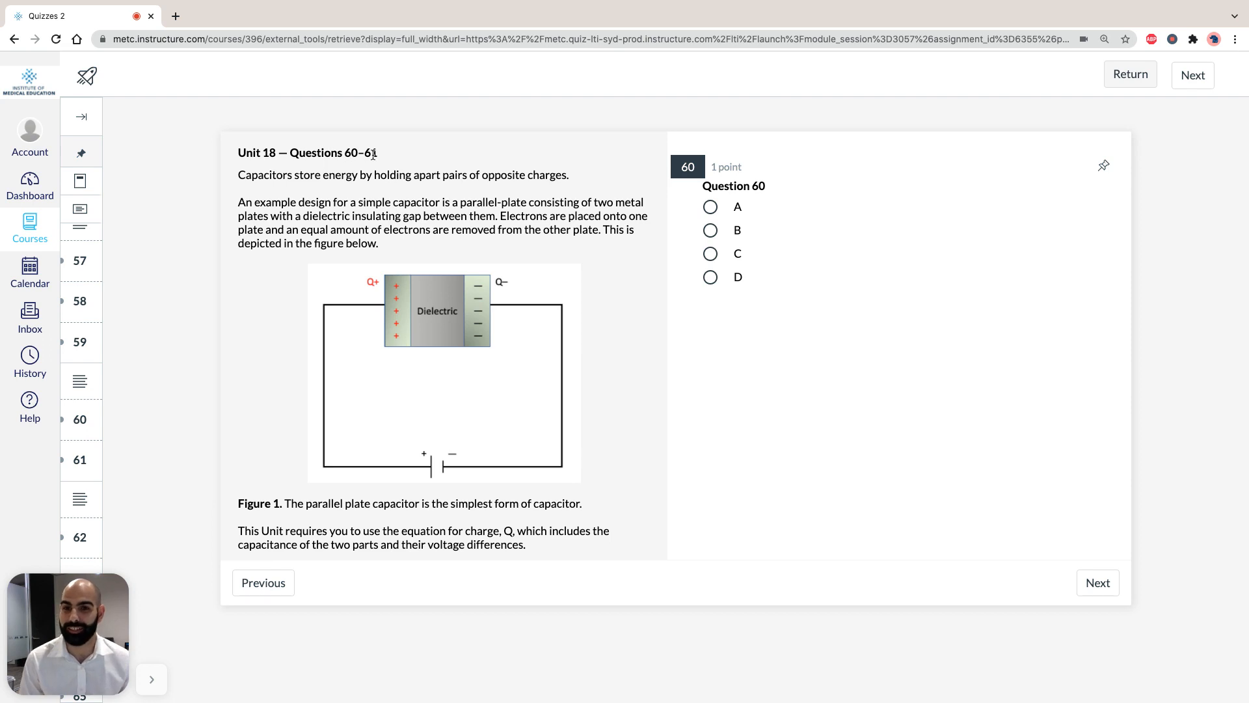
mouse_move(411, 153)
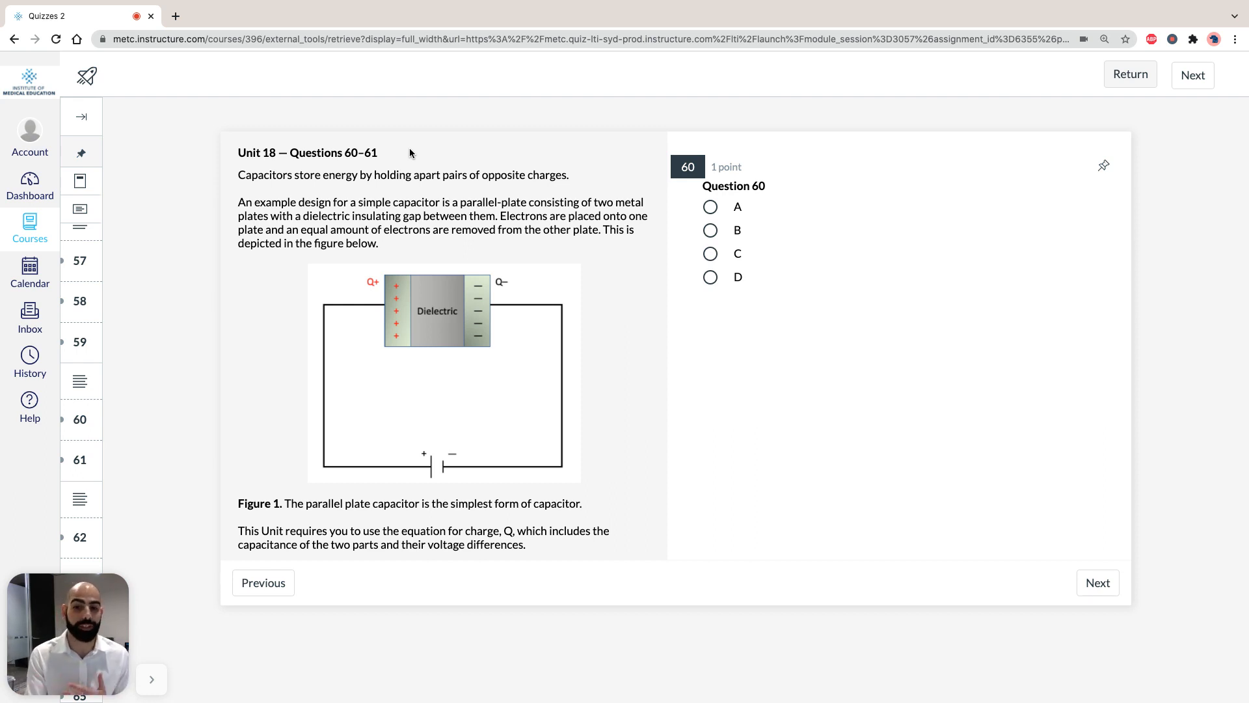
mouse_move(464, 458)
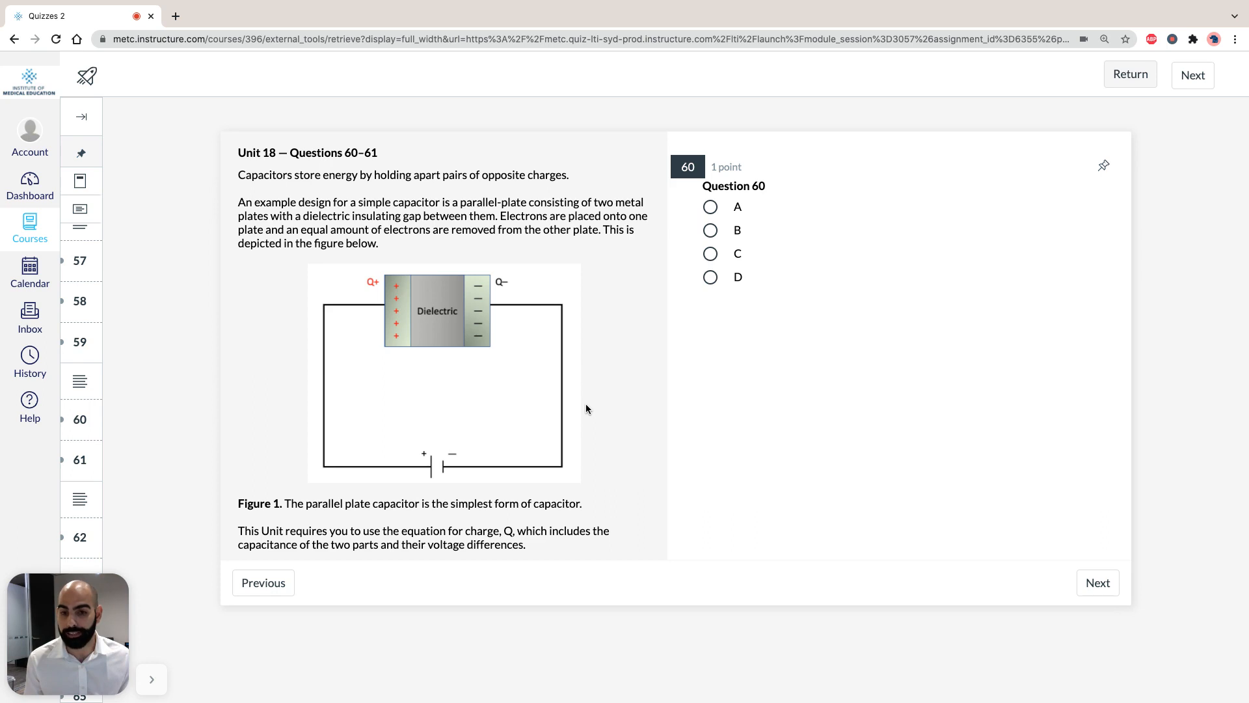
mouse_move(558, 413)
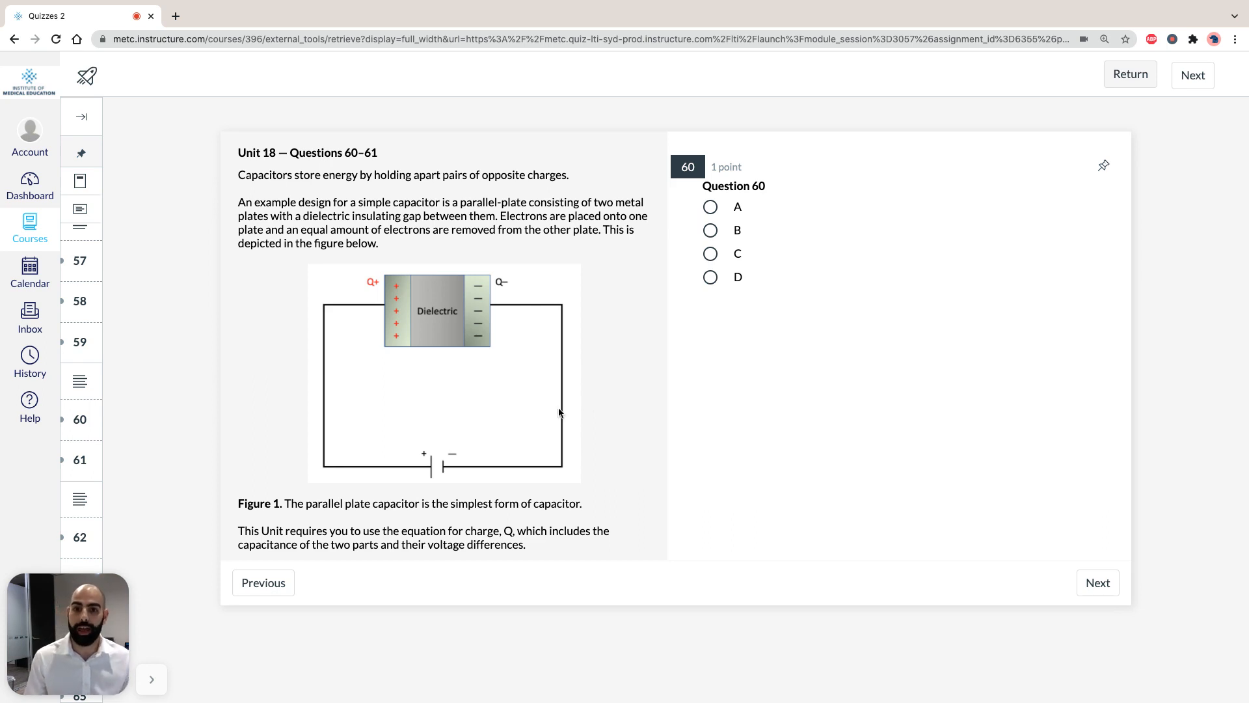
mouse_move(376, 400)
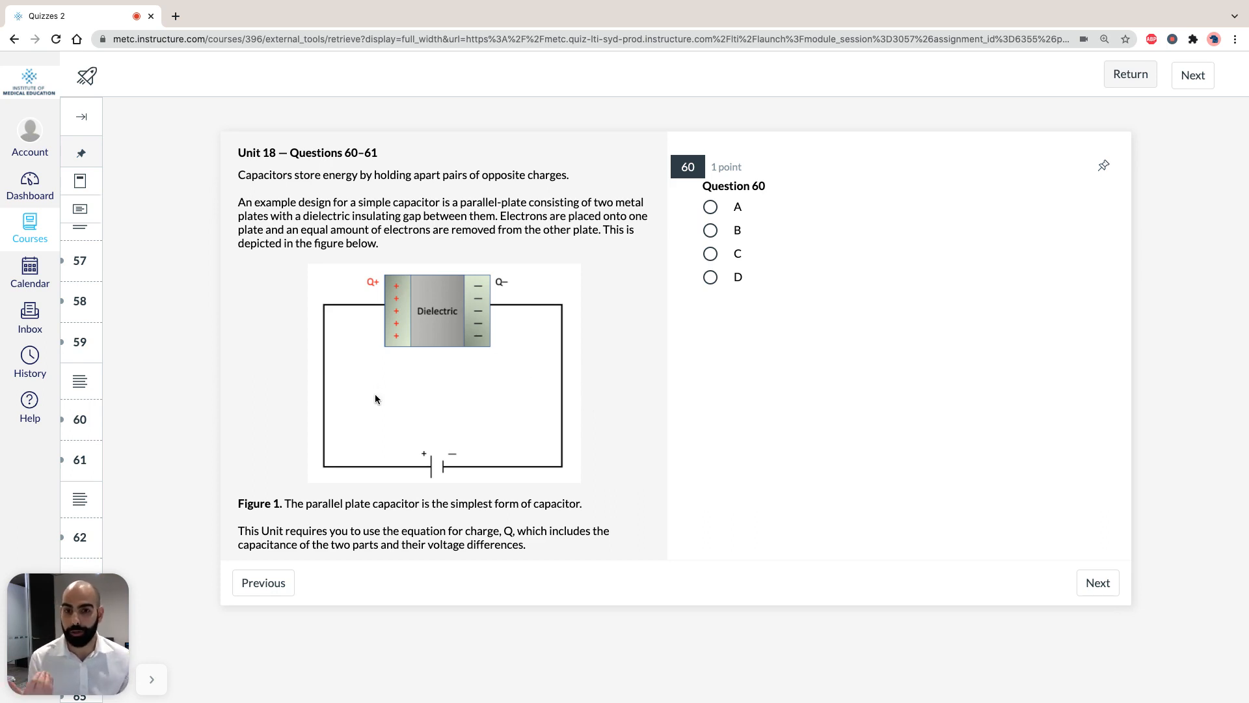
mouse_move(288, 364)
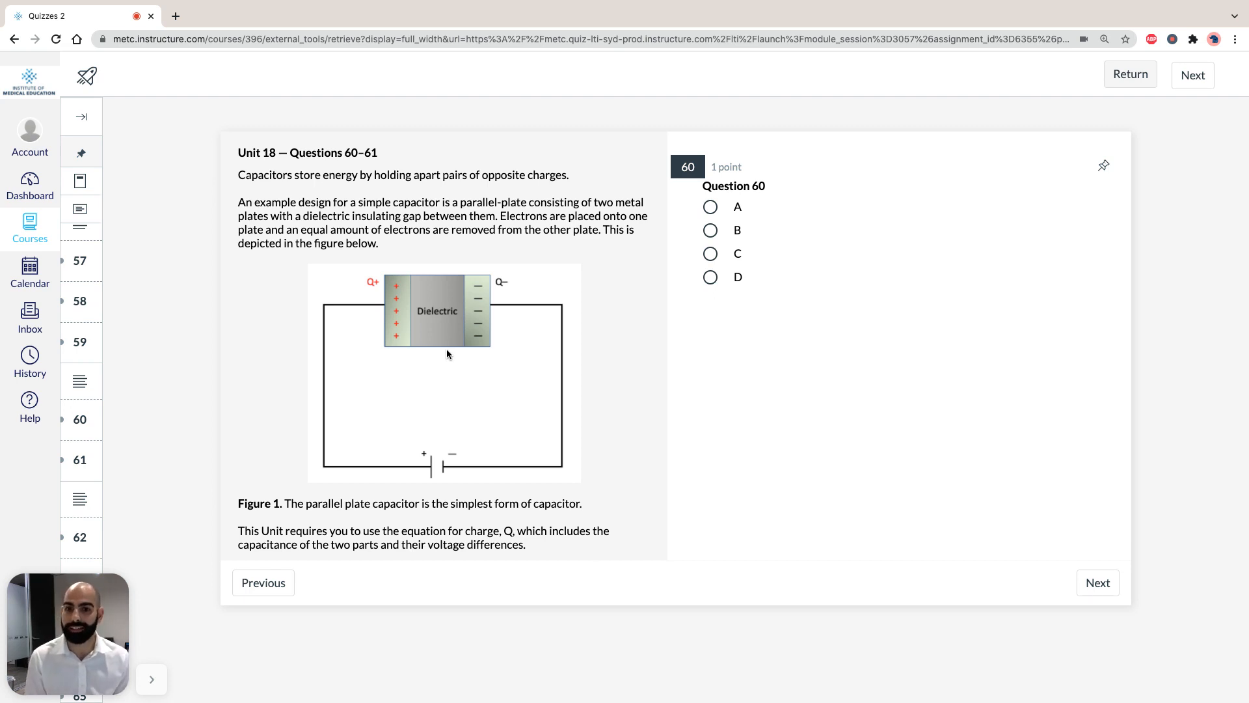
mouse_move(466, 382)
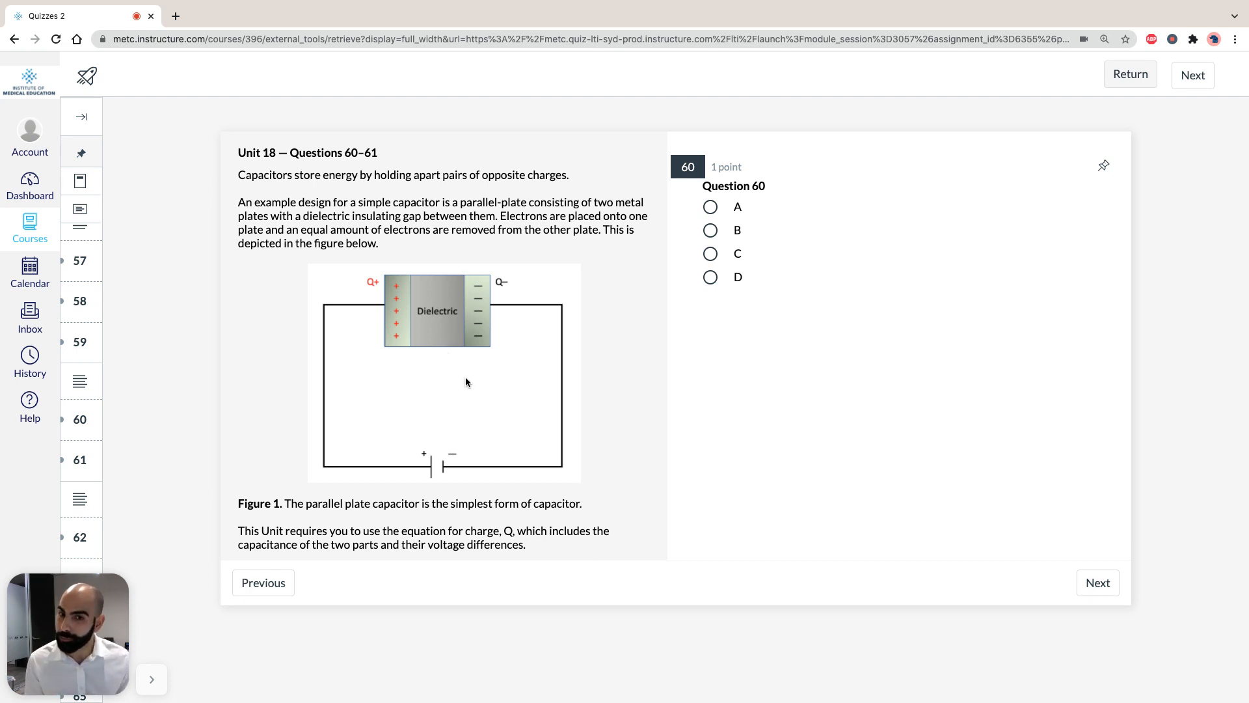
mouse_move(488, 324)
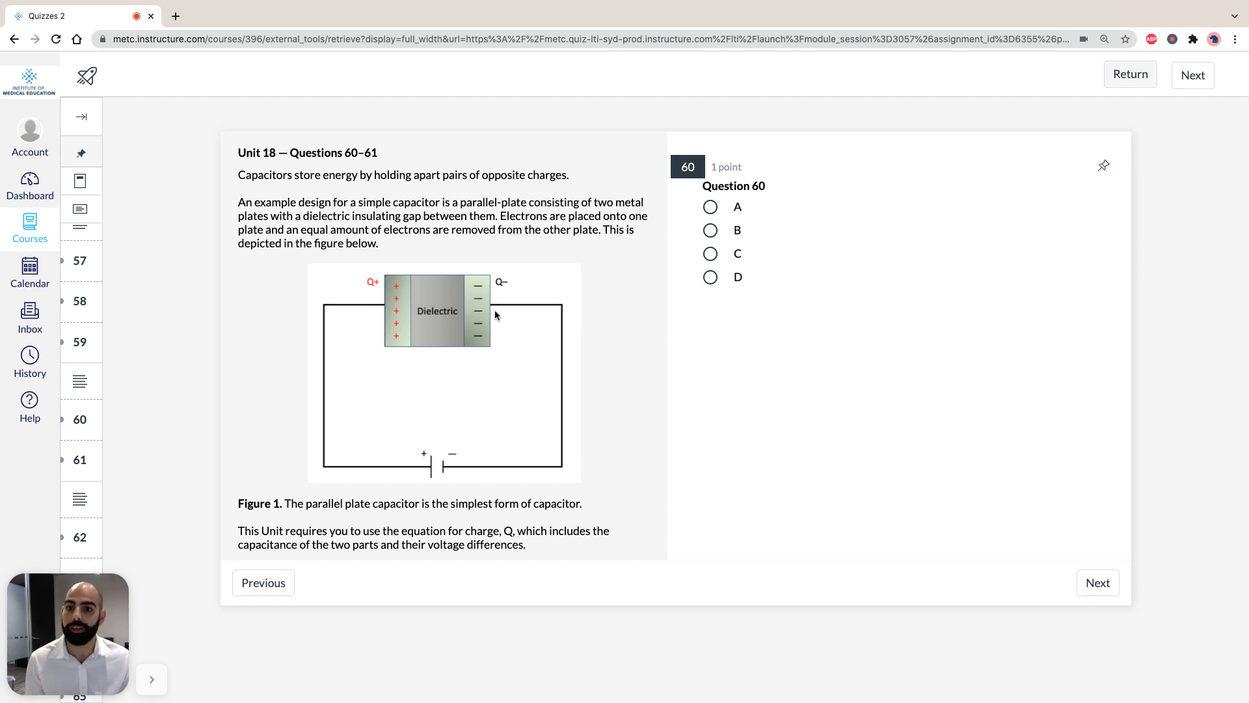
mouse_move(371, 311)
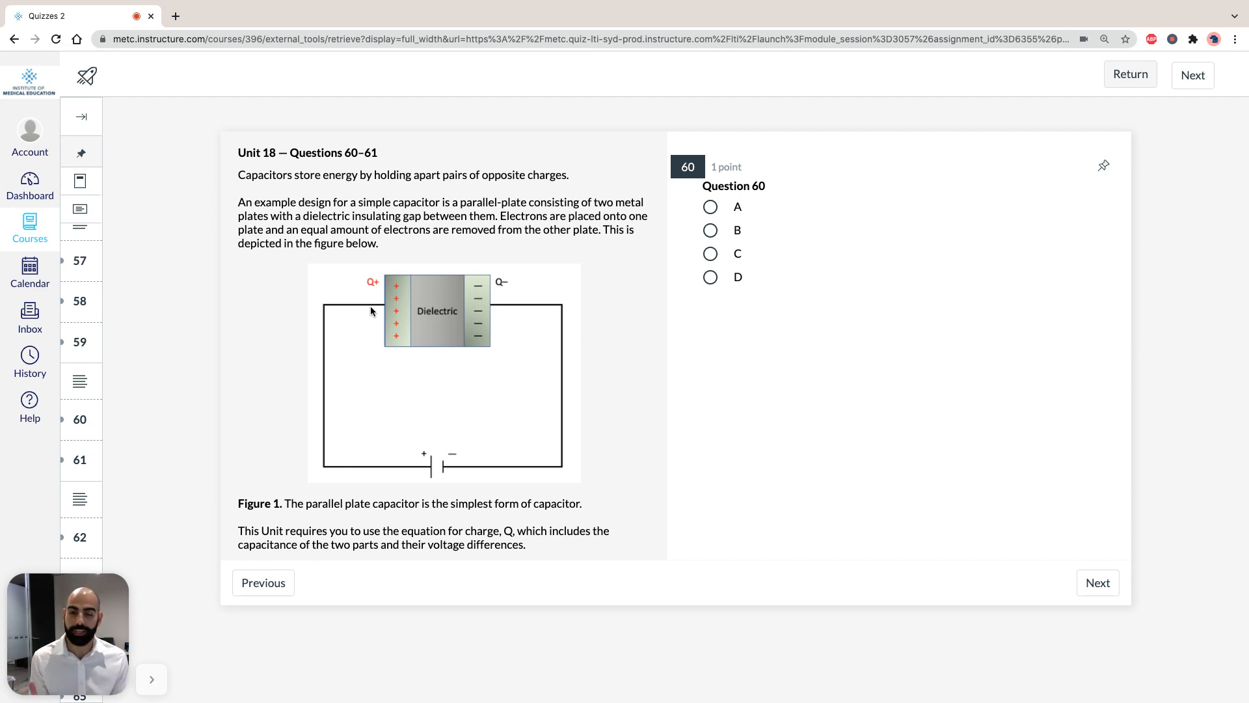
mouse_move(452, 499)
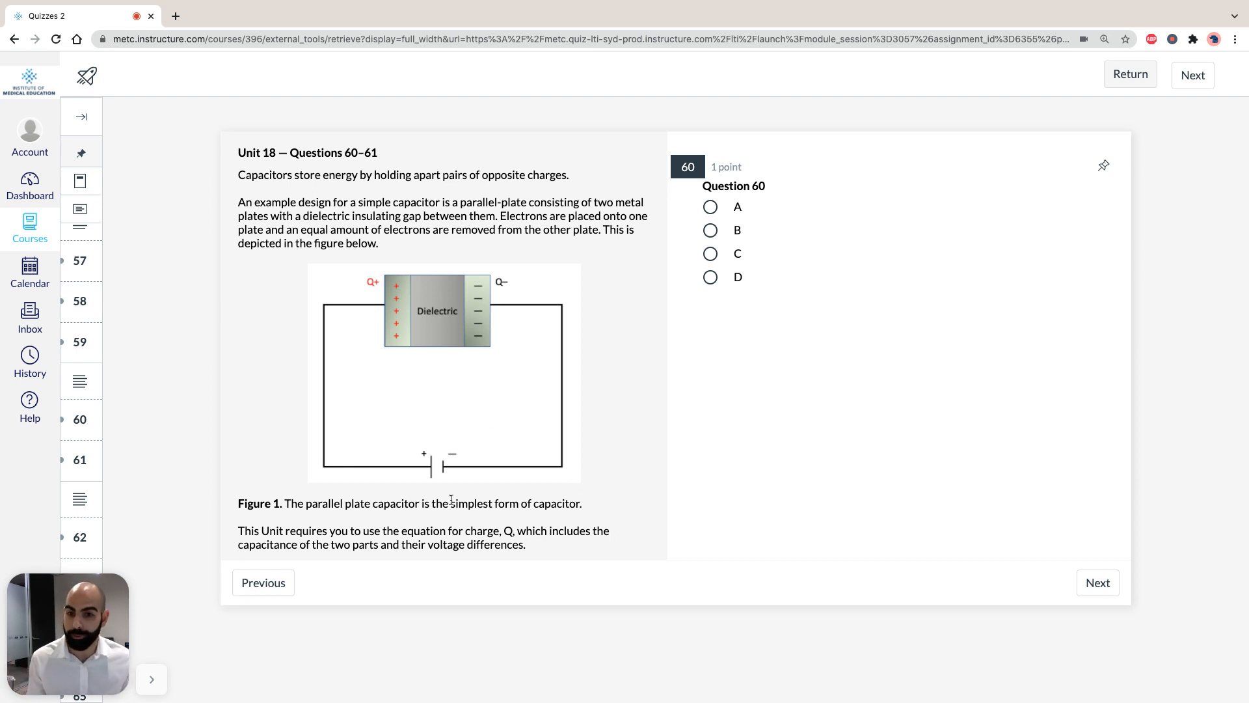
mouse_move(476, 435)
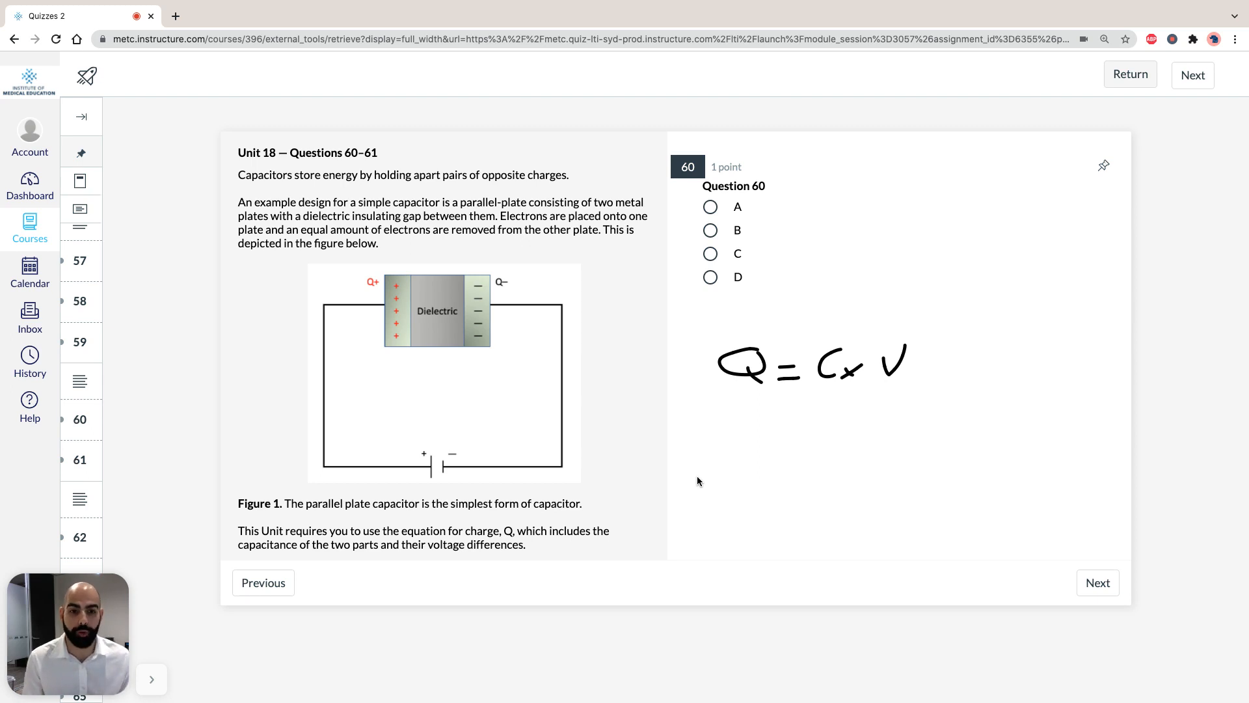
Underline Q in Q = C × V and write the given C = 0.05 μF
drag(720, 392, 747, 392)
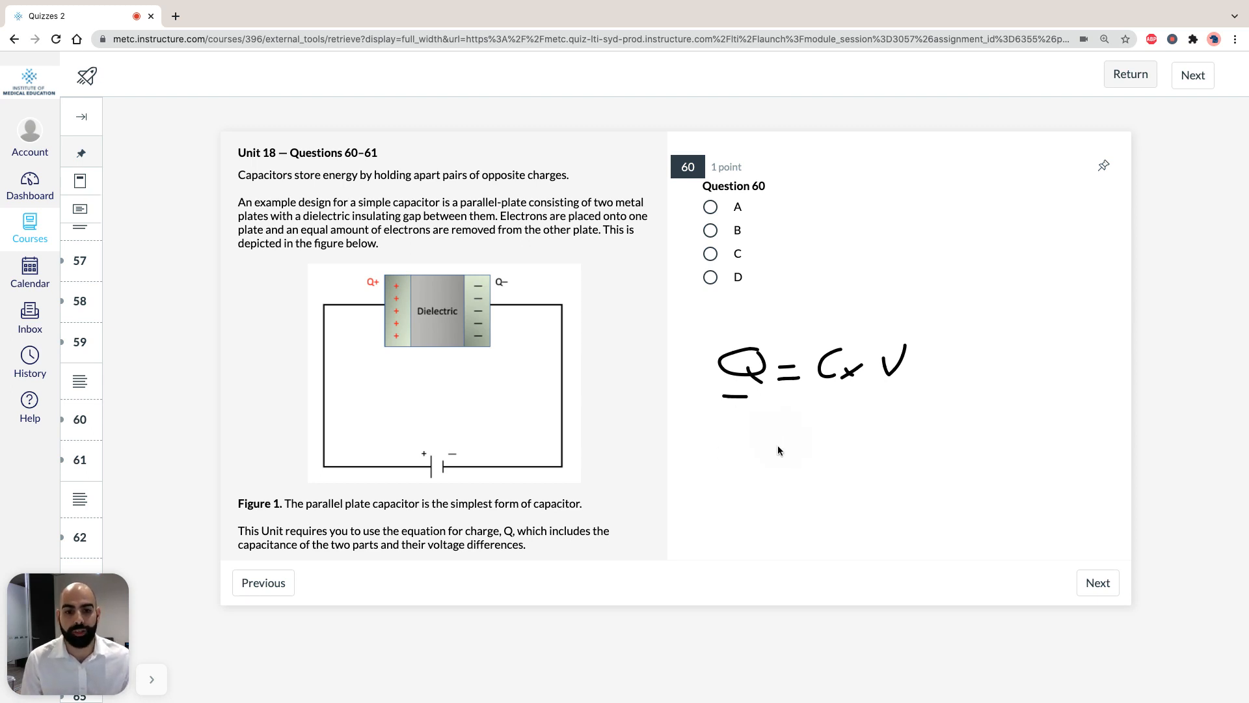
mouse_move(729, 444)
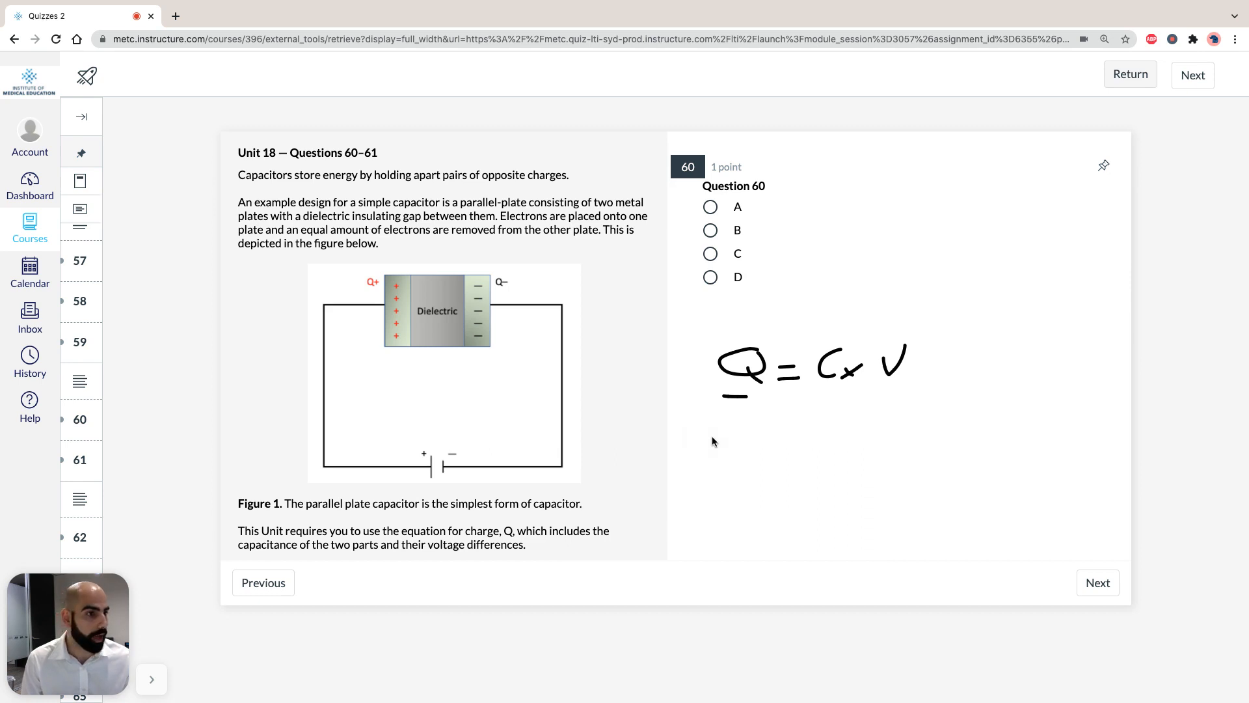
drag(717, 434, 705, 446)
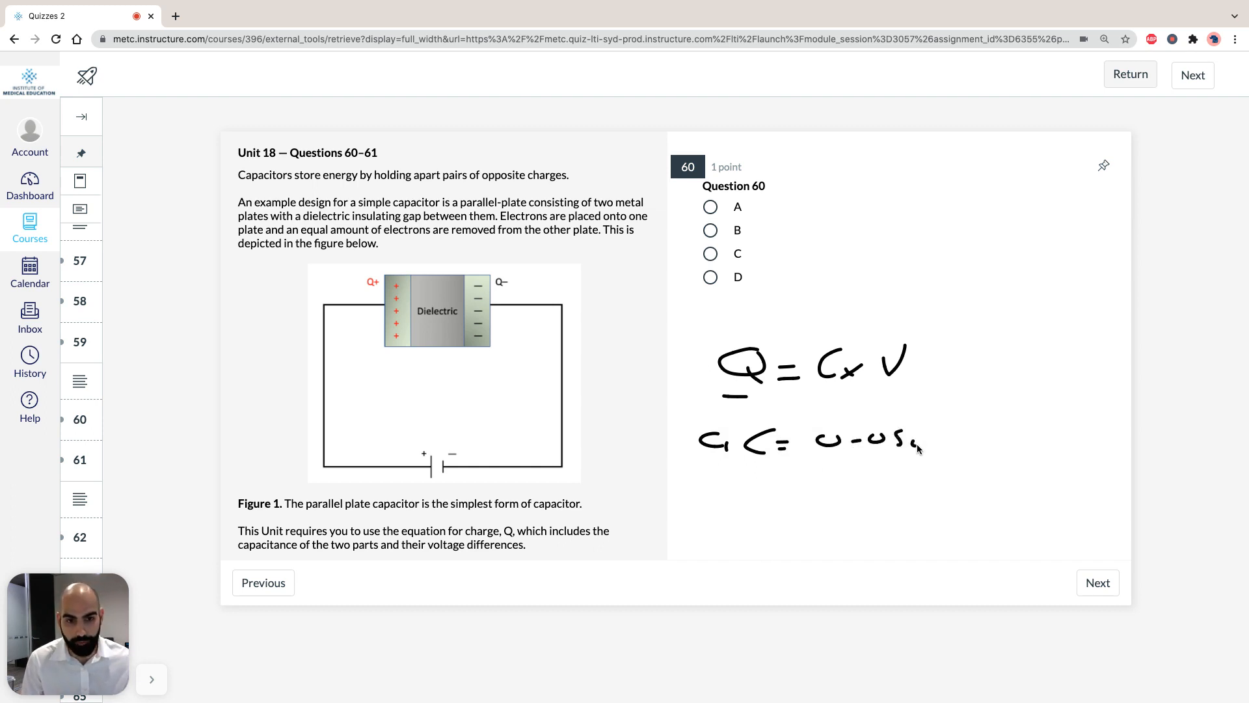
drag(916, 442, 964, 435)
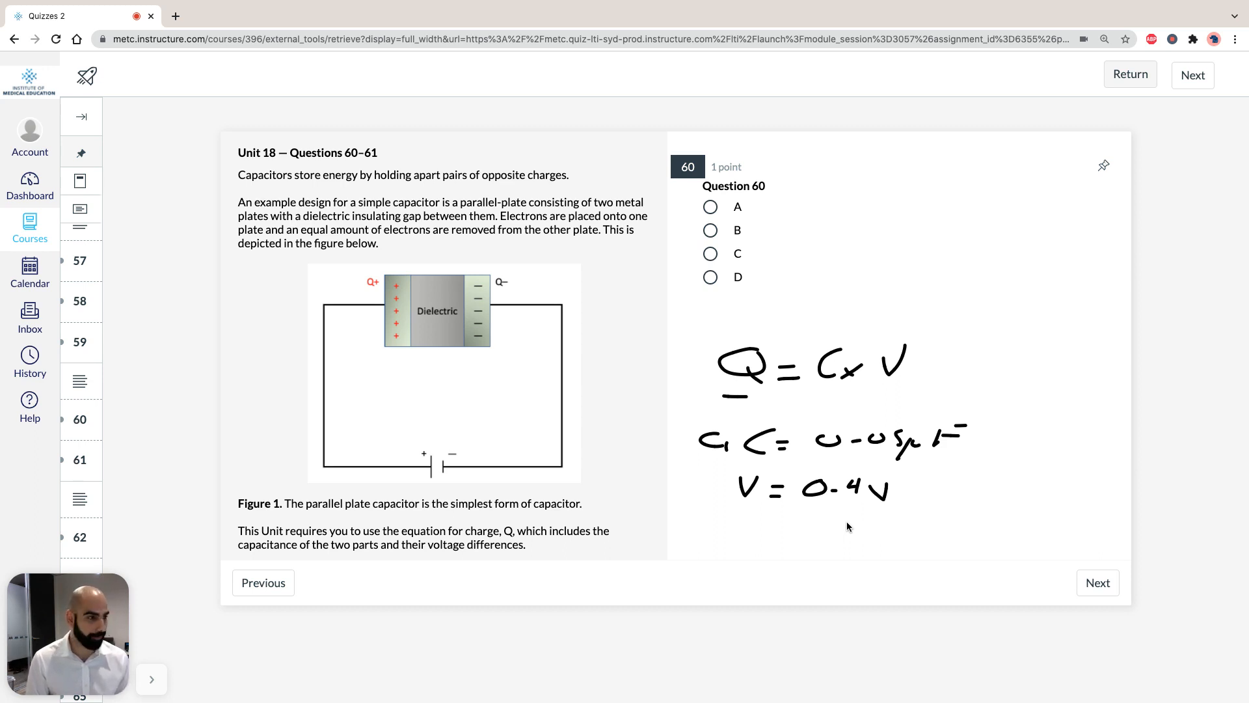
mouse_move(973, 422)
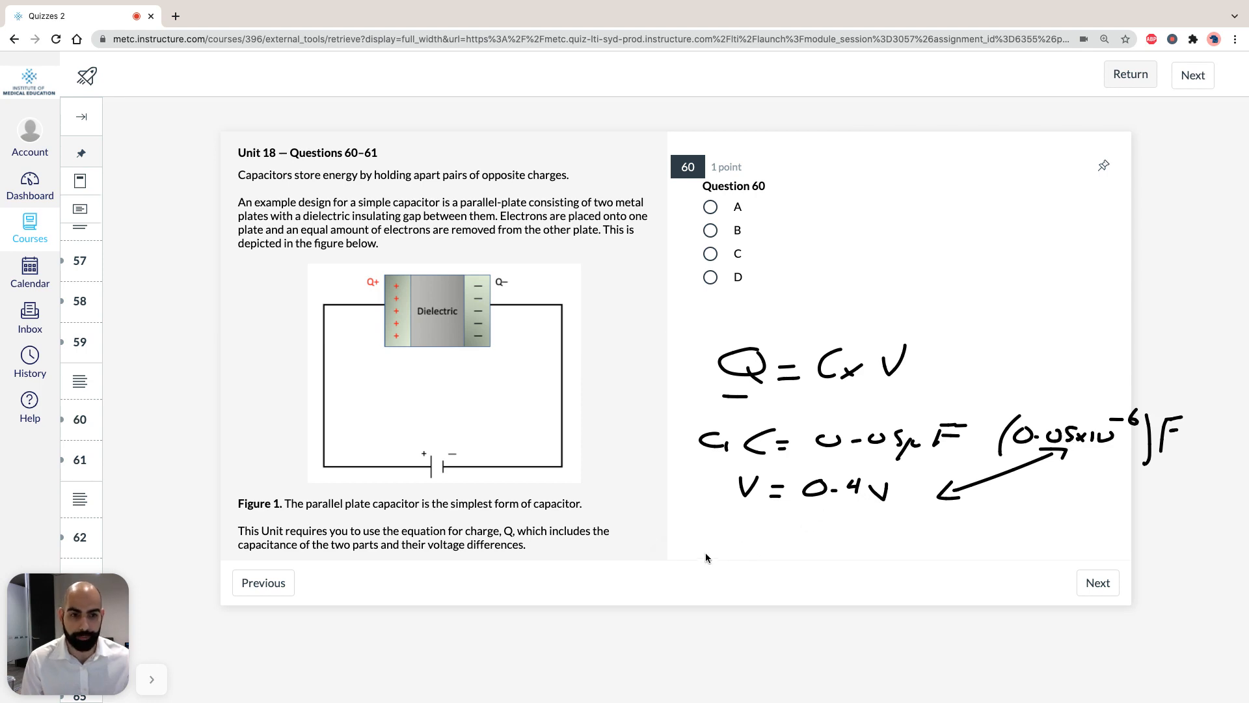
Write the computed charge 0.02×10⁻⁶ C below the working
drag(681, 577, 693, 562)
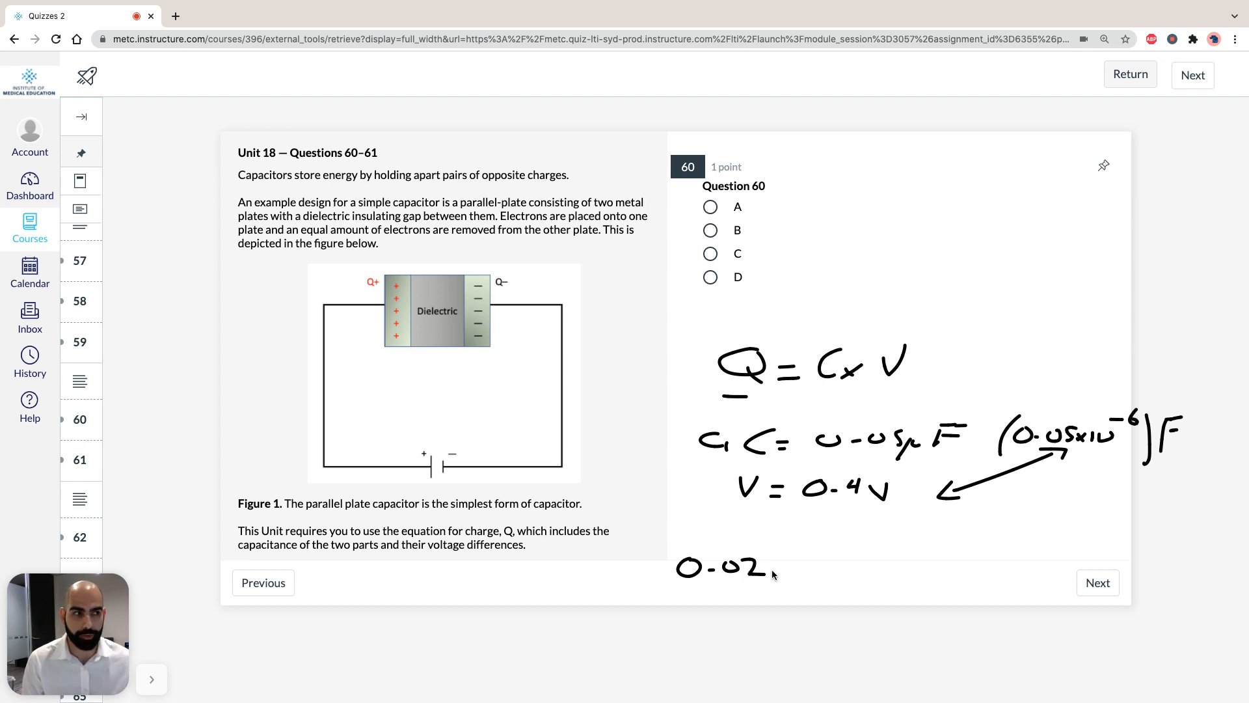
mouse_move(1056, 458)
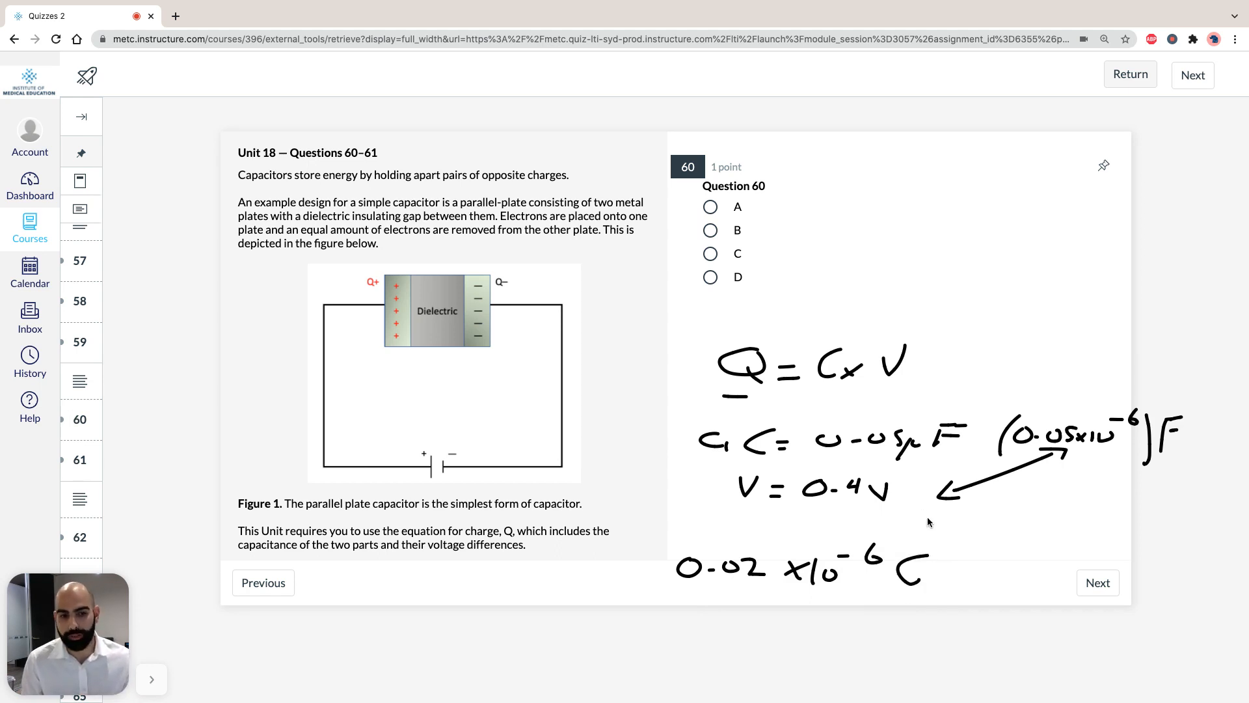
mouse_move(996, 533)
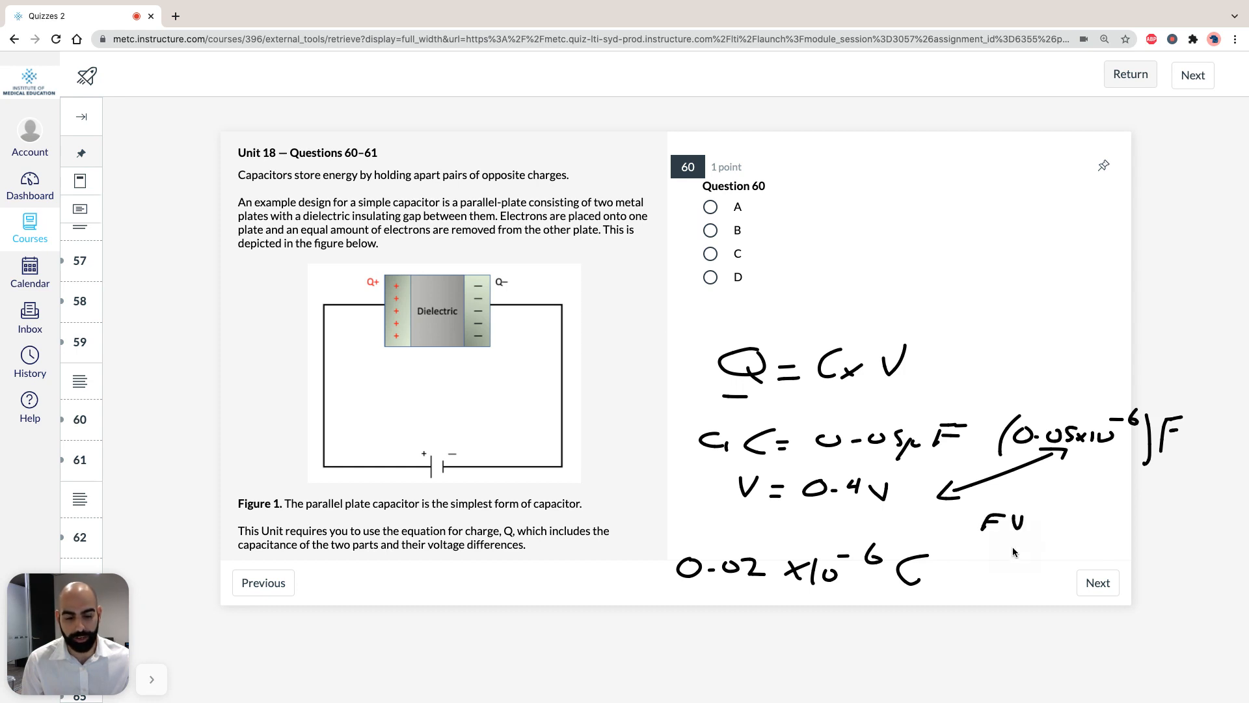
mouse_move(921, 530)
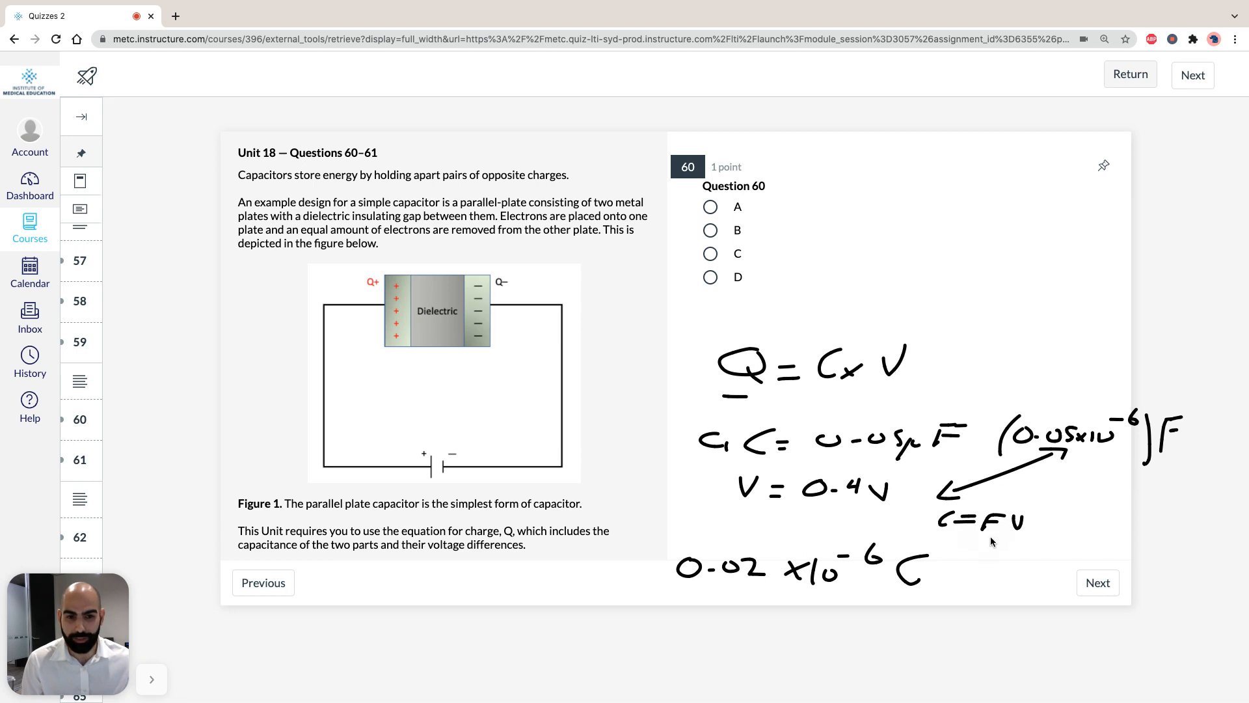
mouse_move(991, 562)
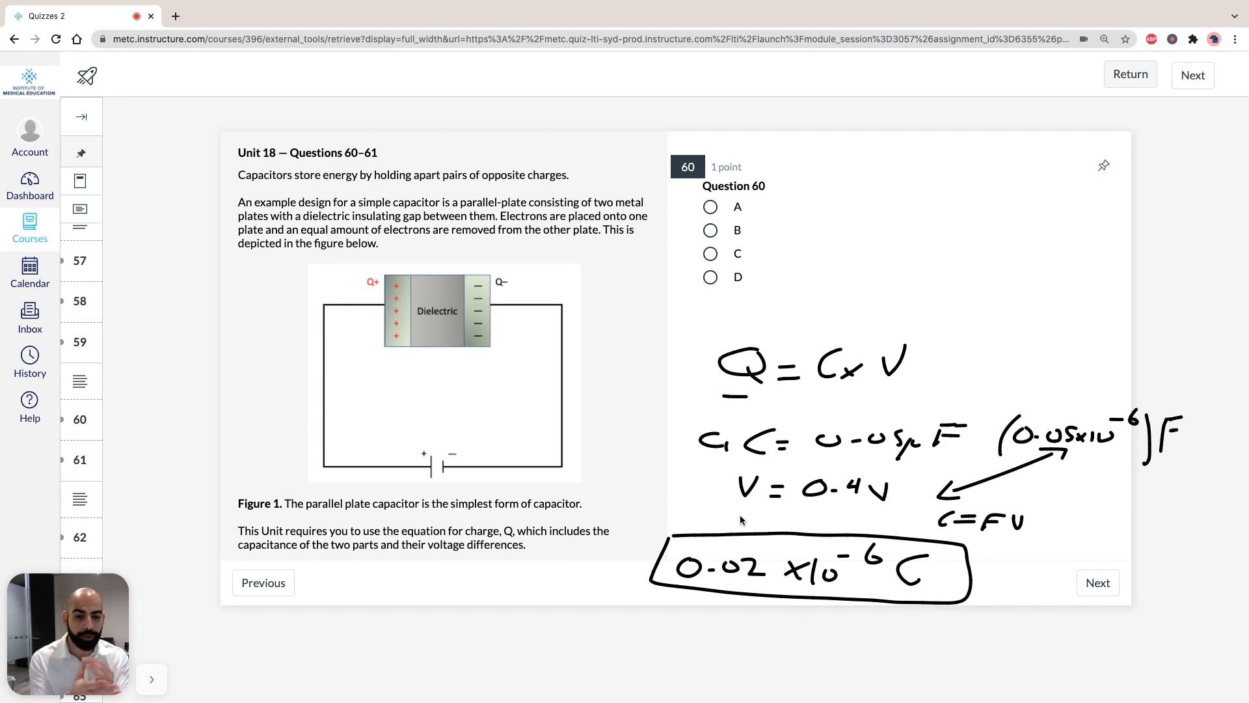
mouse_move(696, 197)
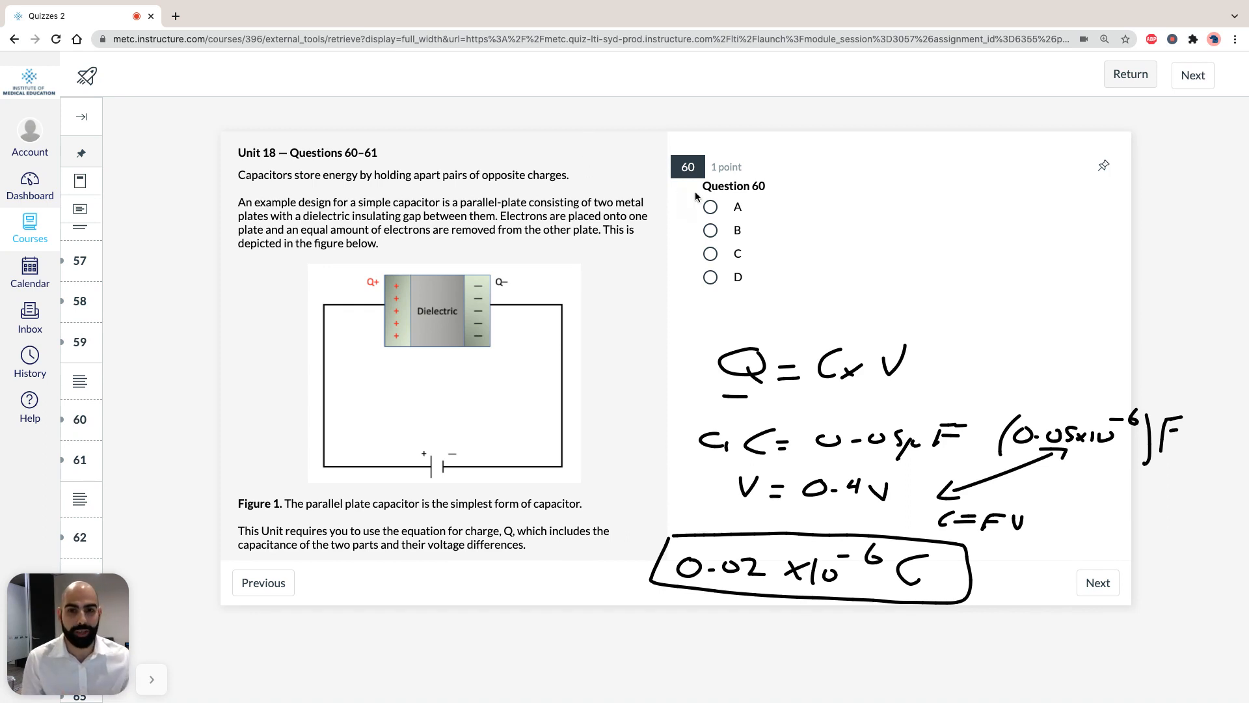
Circle option A for Question 60 and circle 2×10⁻⁸ = 0.00000002 at the bottom left
drag(685, 195, 761, 215)
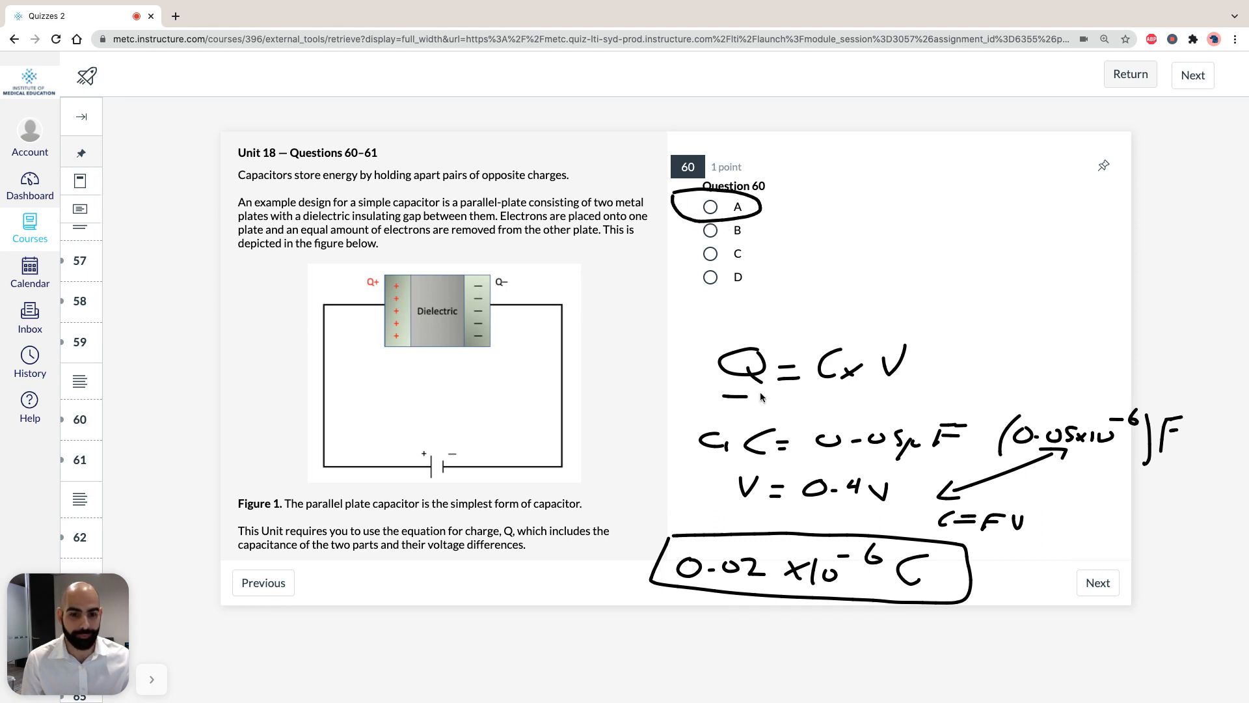
mouse_move(899, 539)
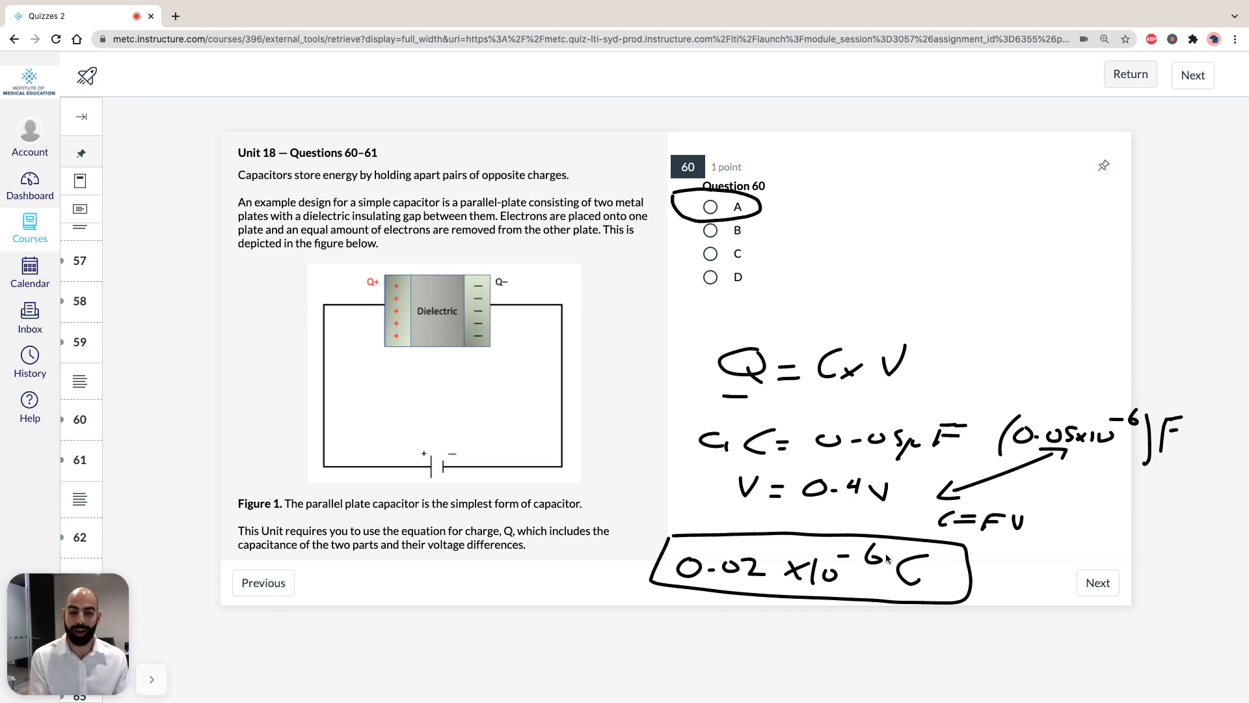
mouse_move(393, 596)
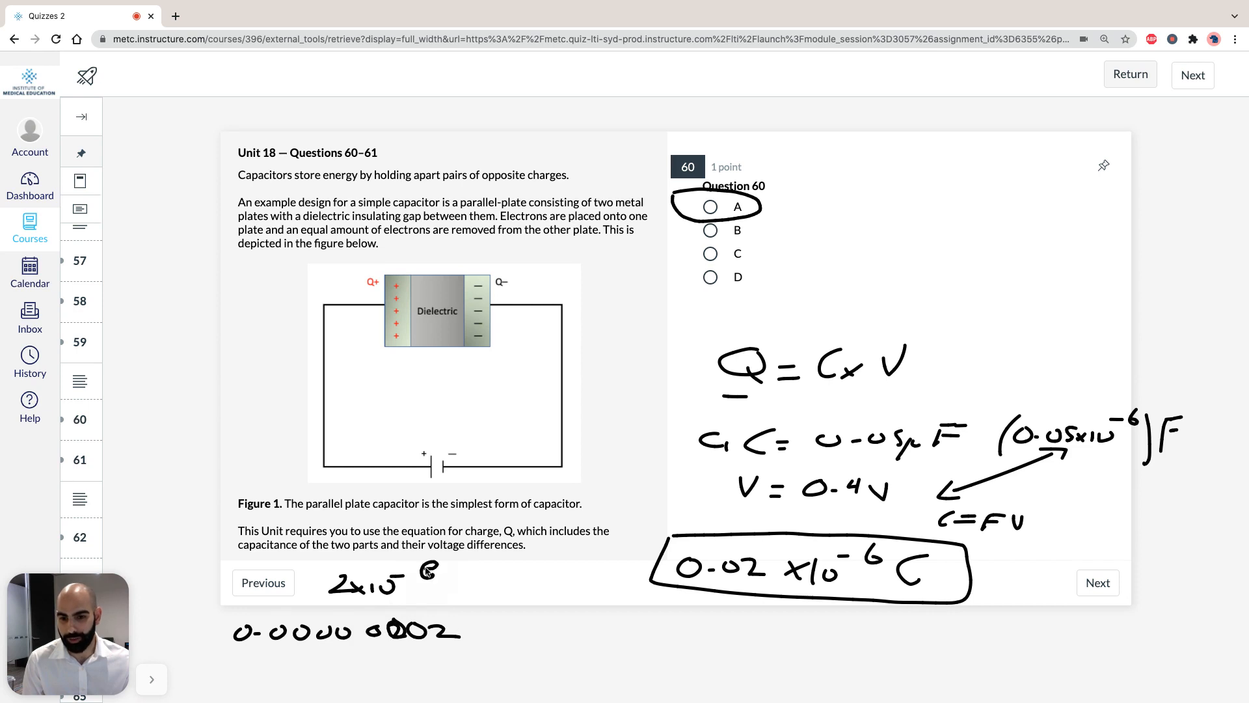
drag(187, 566, 510, 625)
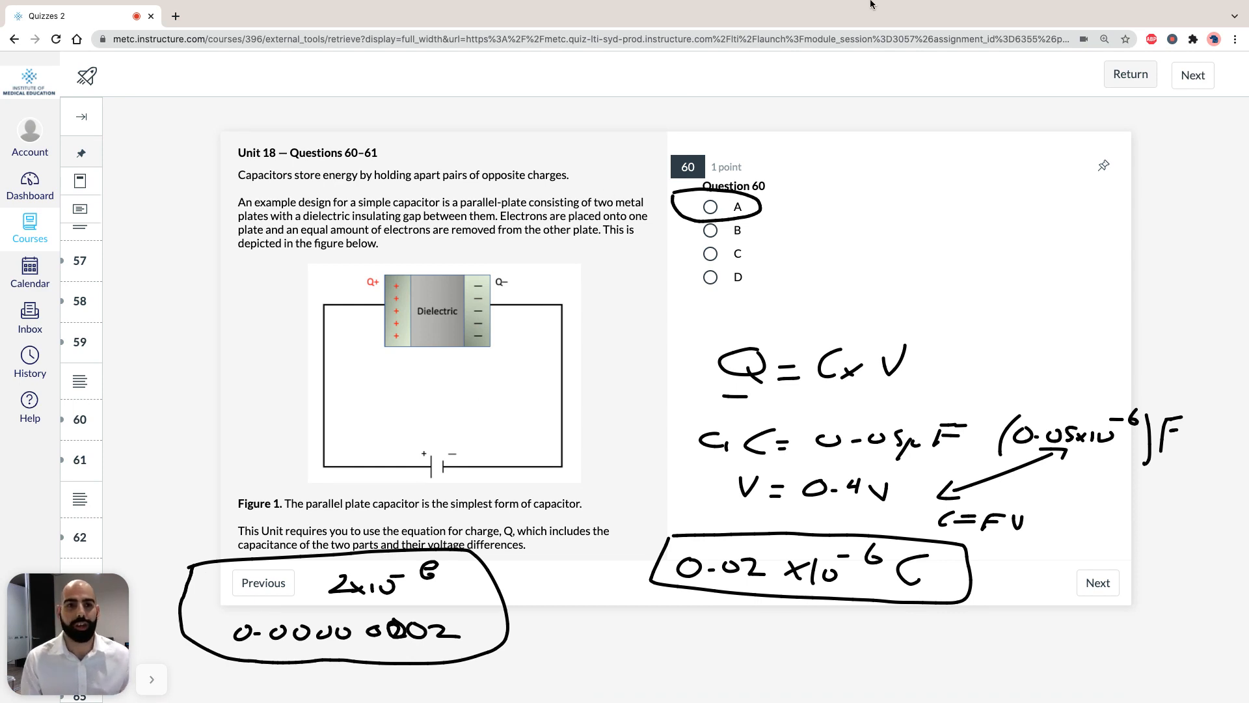
click(1081, 8)
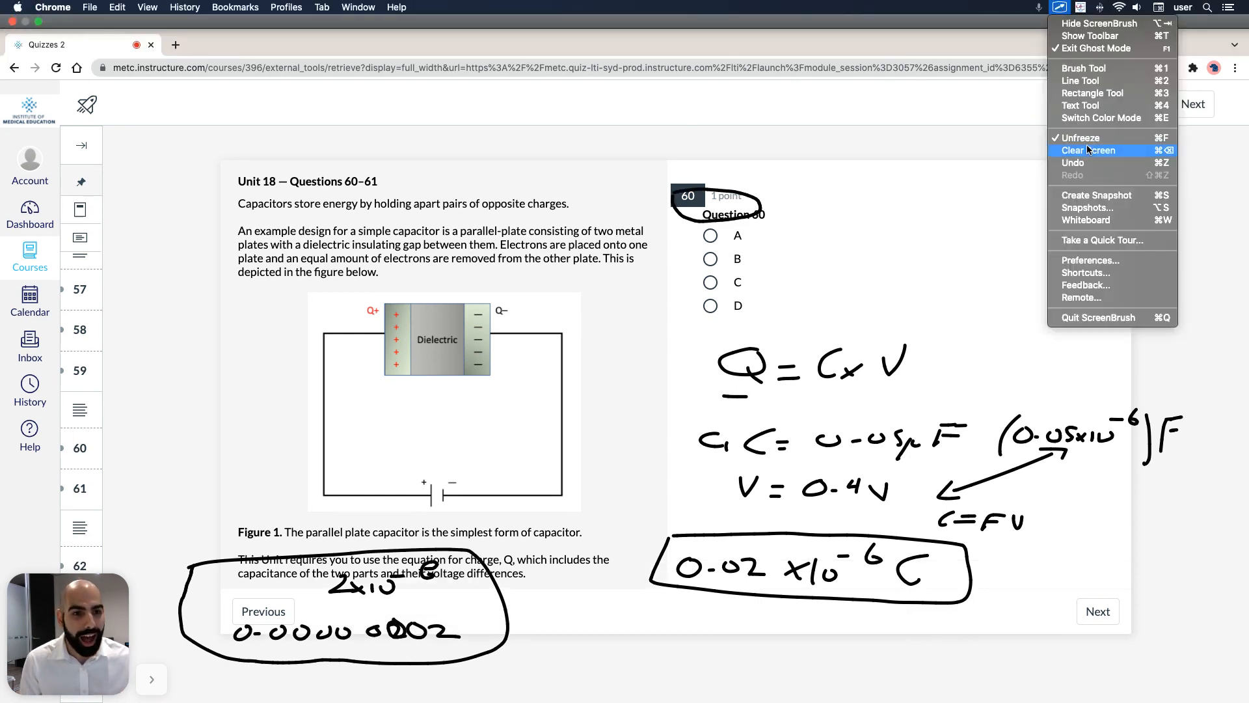
Clear all Question 60 annotations with ScreenBrush Clear Screen
click(1087, 149)
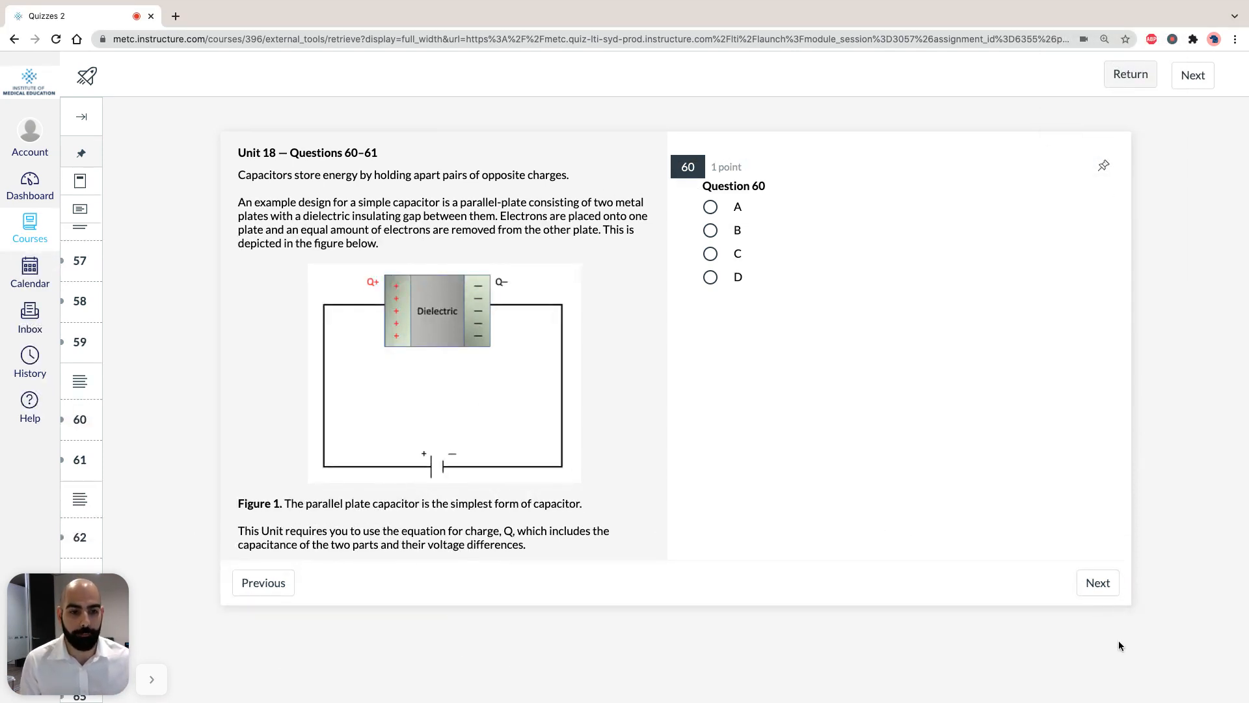
click(1097, 581)
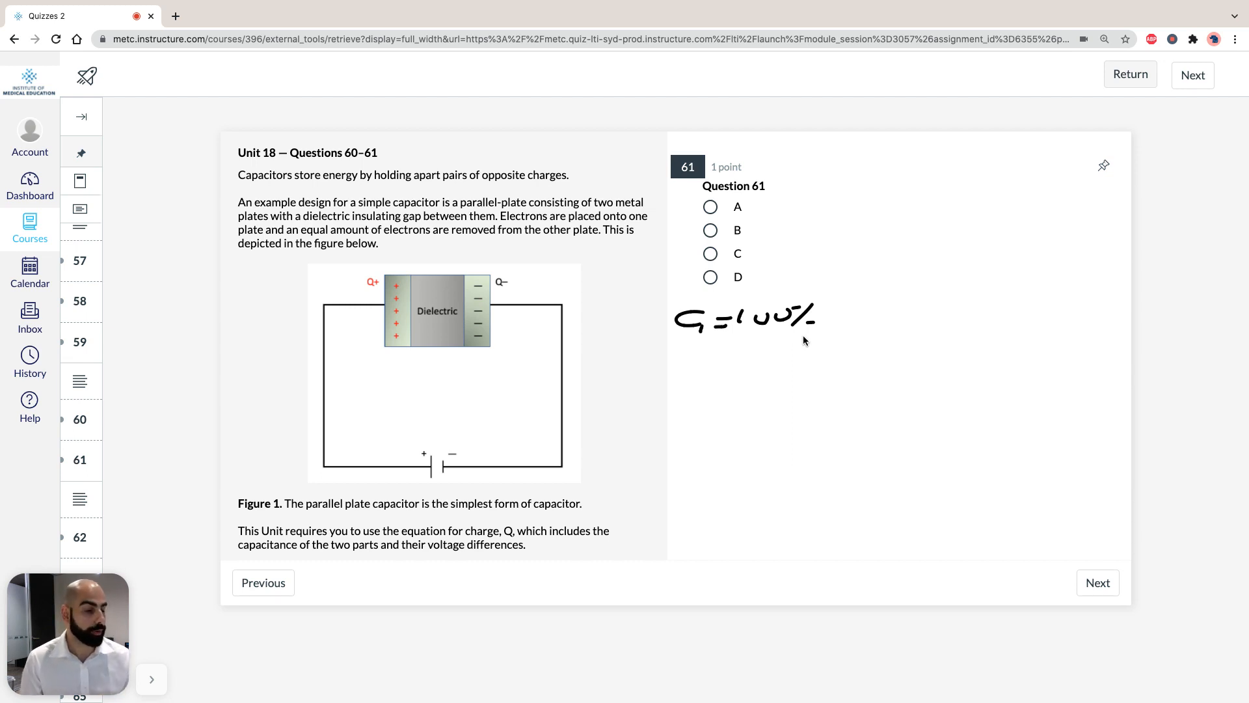
mouse_move(899, 335)
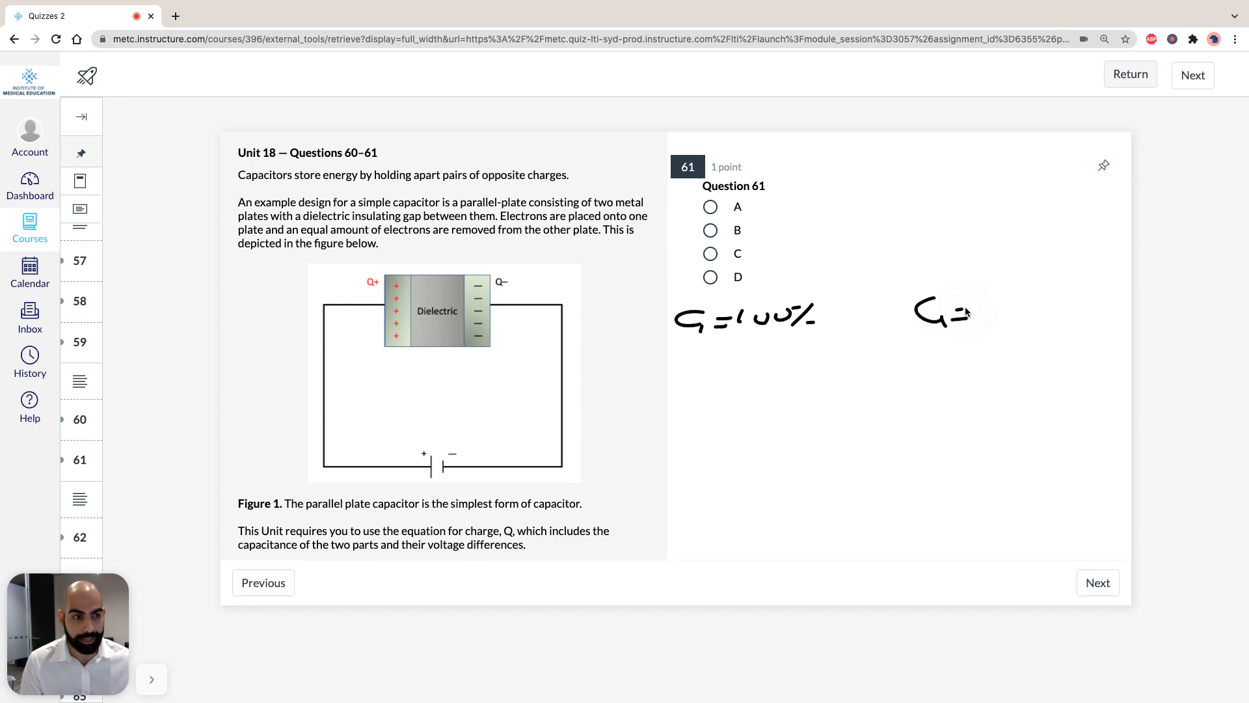
mouse_move(974, 311)
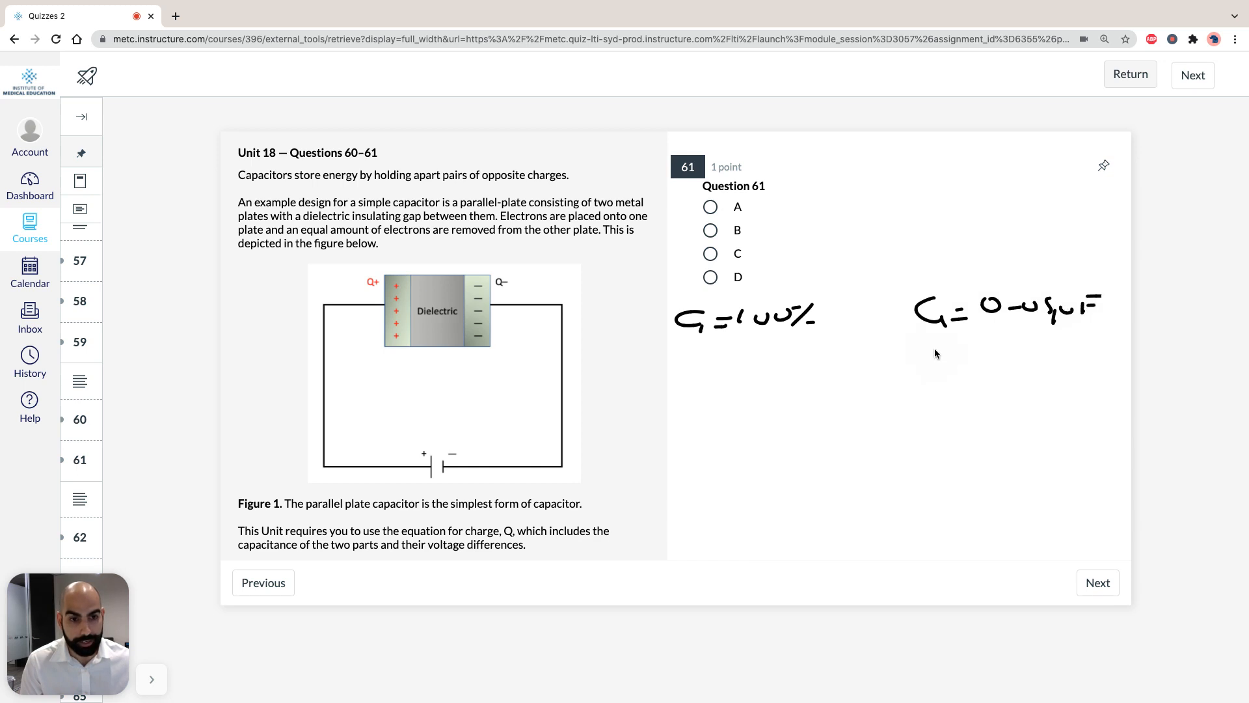
Write the second given C2 = 0.1 µF beside C1
drag(916, 359, 979, 363)
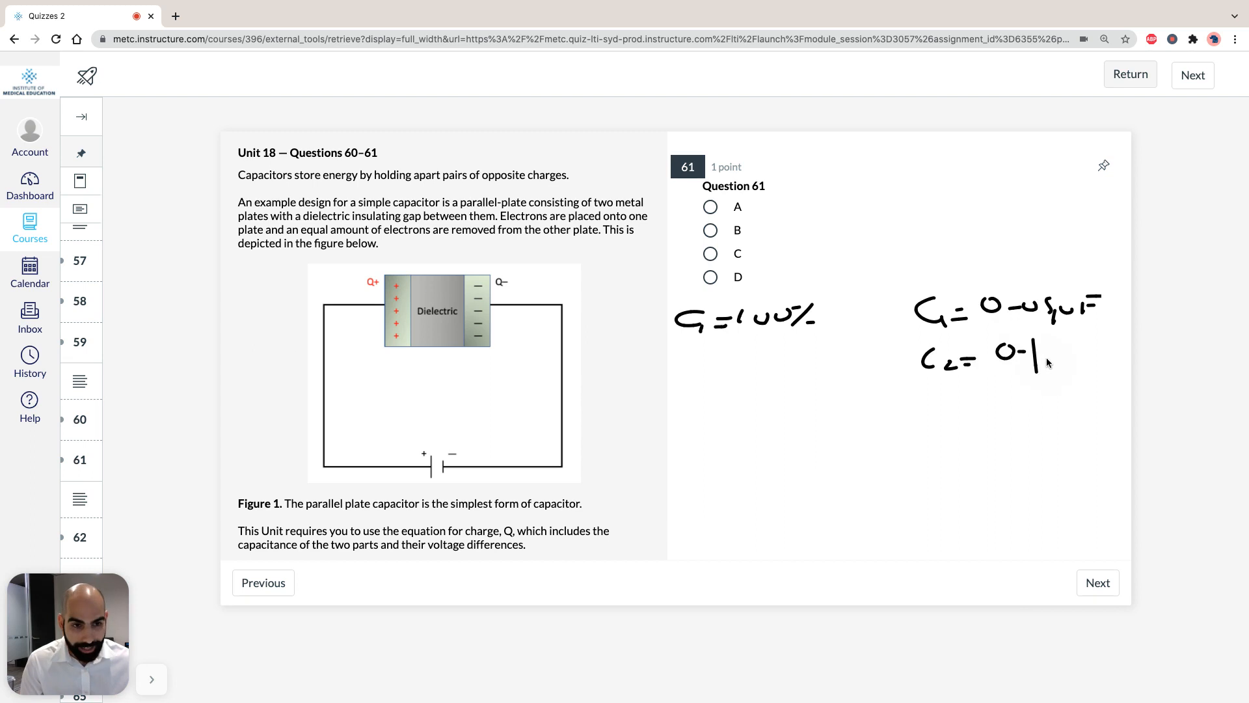
drag(1035, 363, 1092, 342)
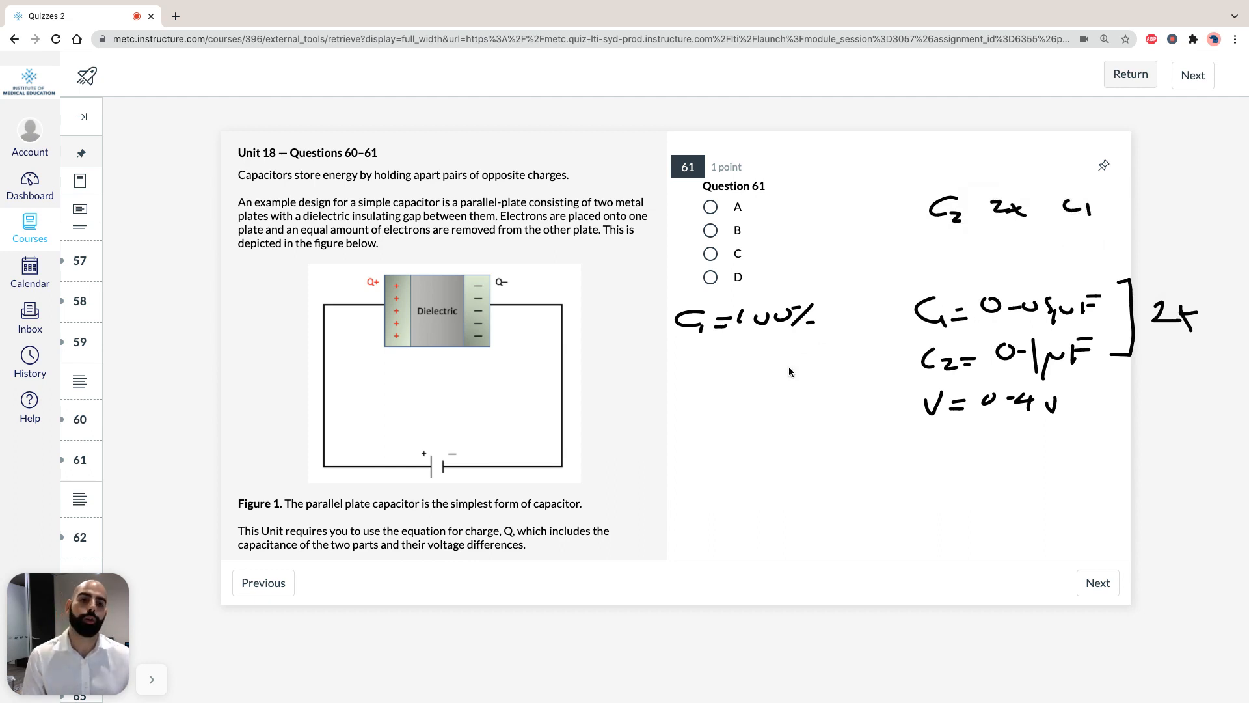
mouse_move(815, 464)
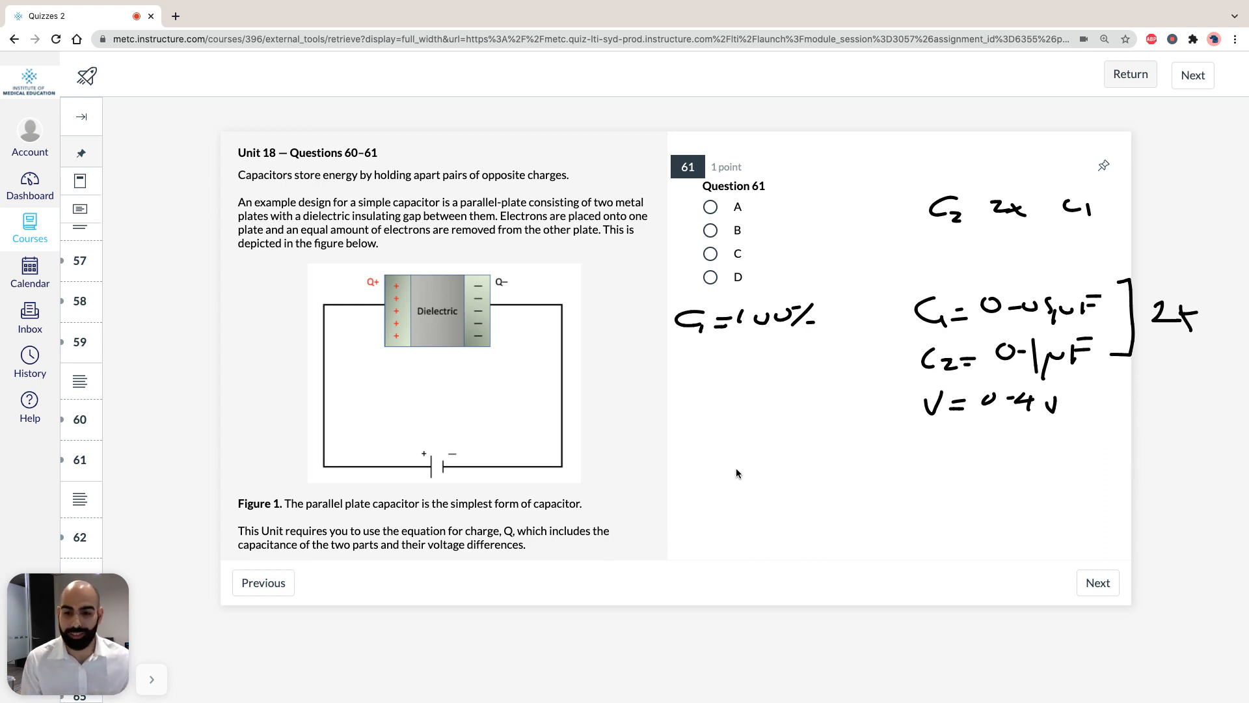
mouse_move(717, 465)
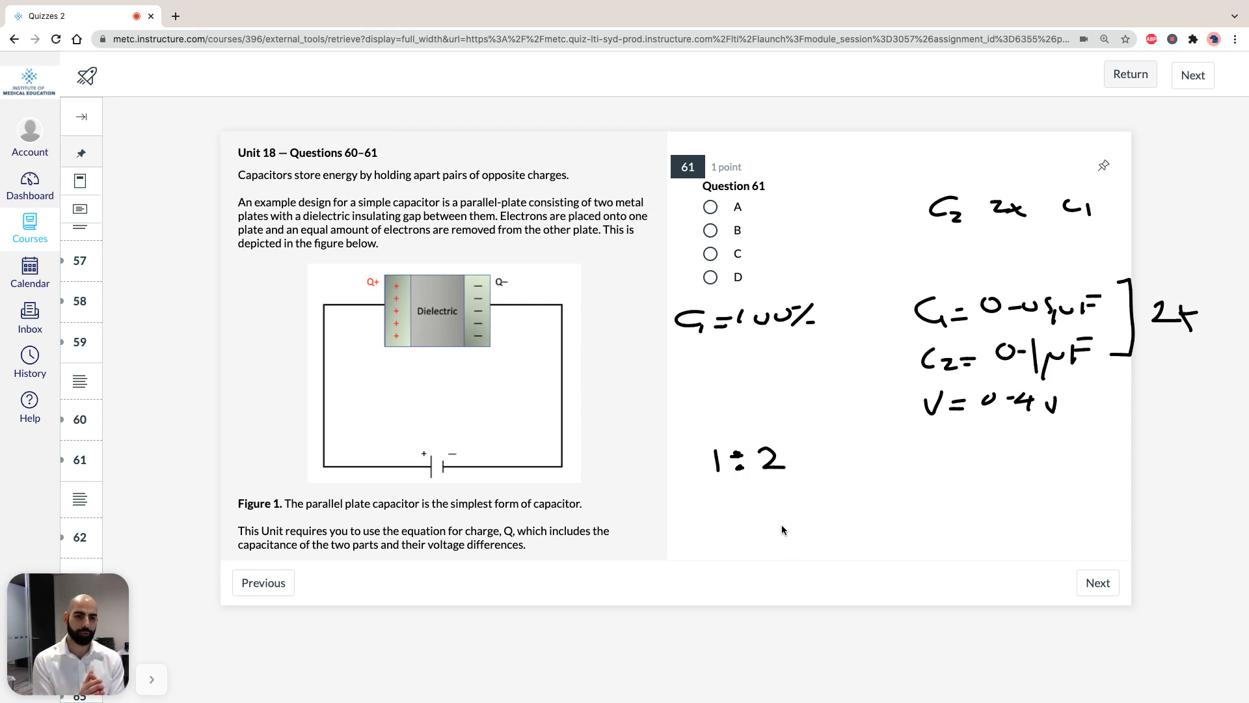
mouse_move(729, 507)
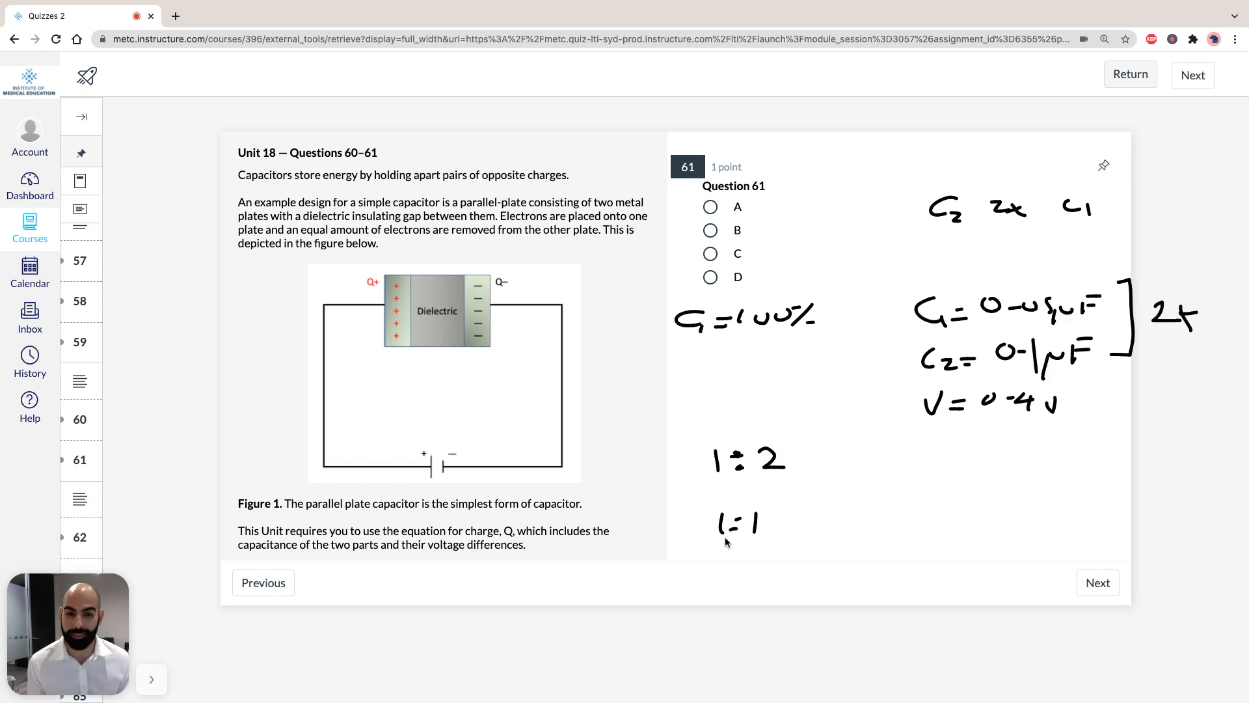
mouse_move(925, 270)
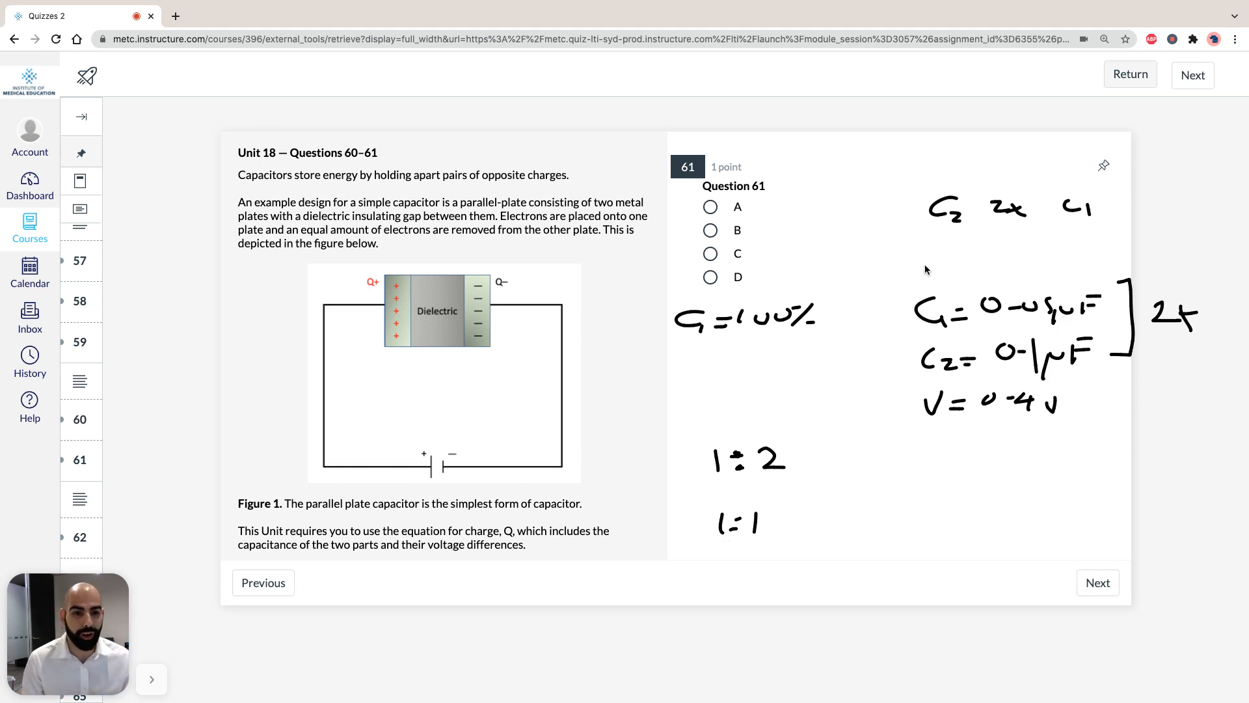
mouse_move(1062, 367)
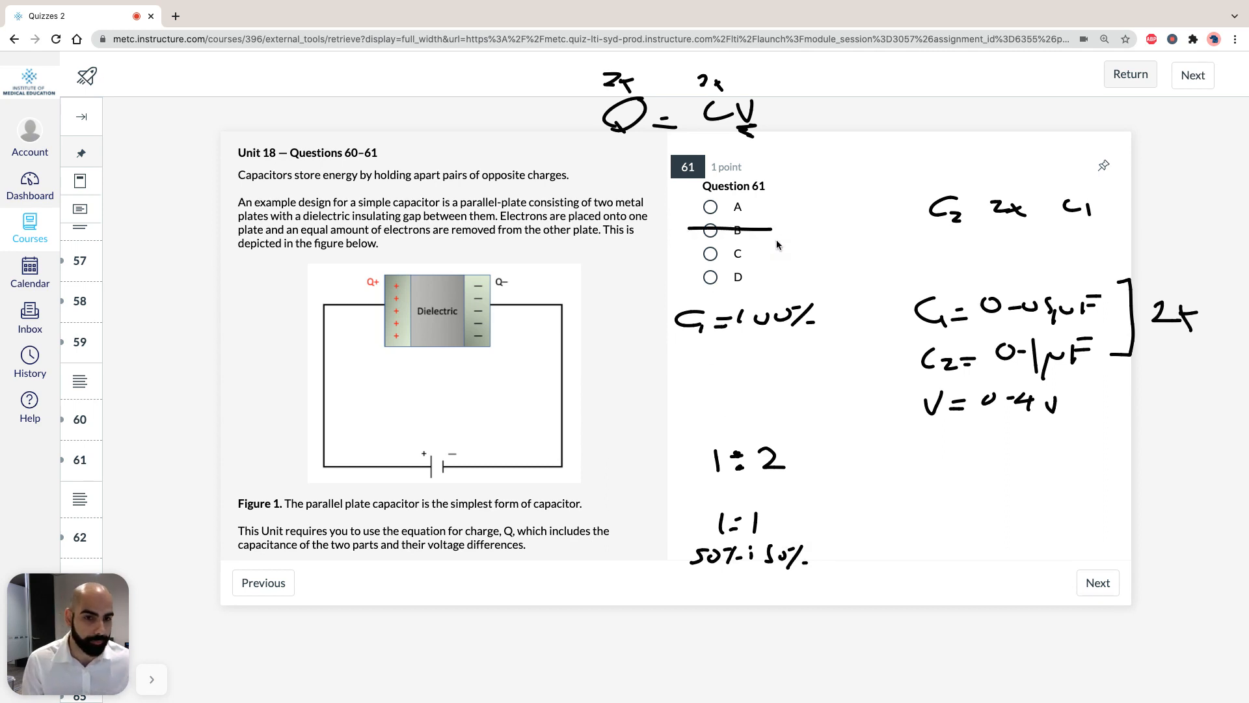
Circle the 1:2 charge ratio in the Question 61 working
drag(668, 437, 812, 477)
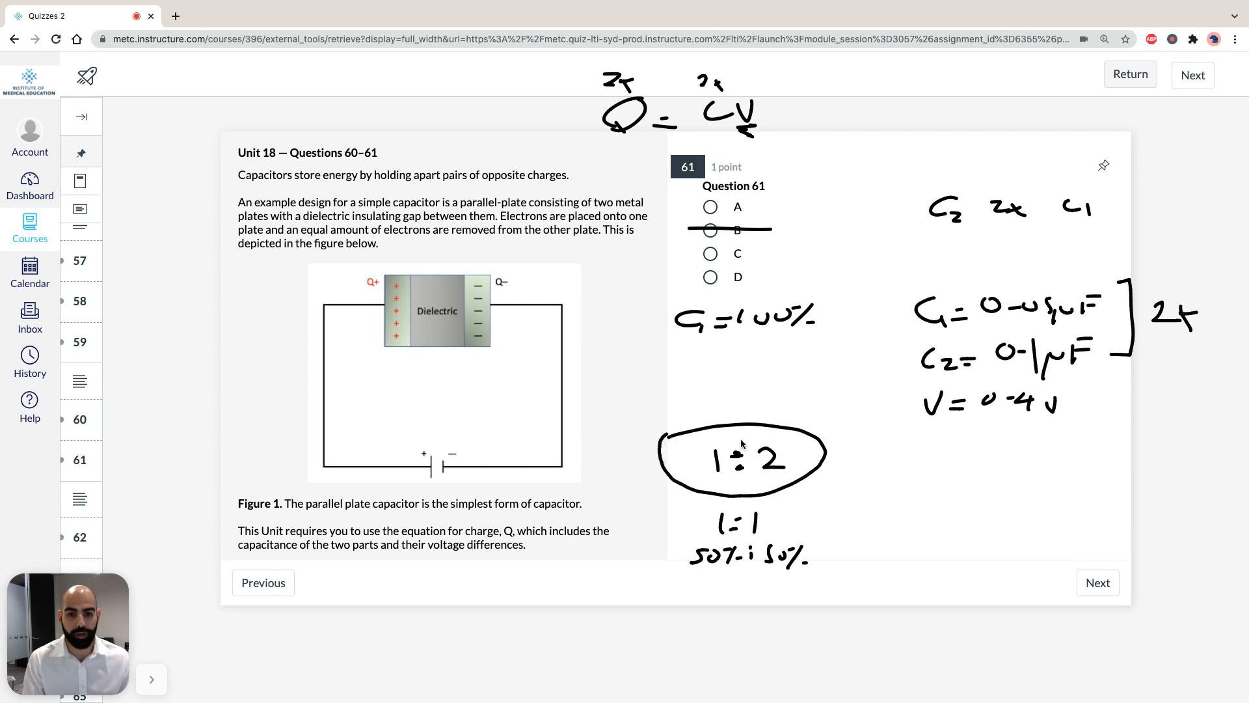
mouse_move(809, 420)
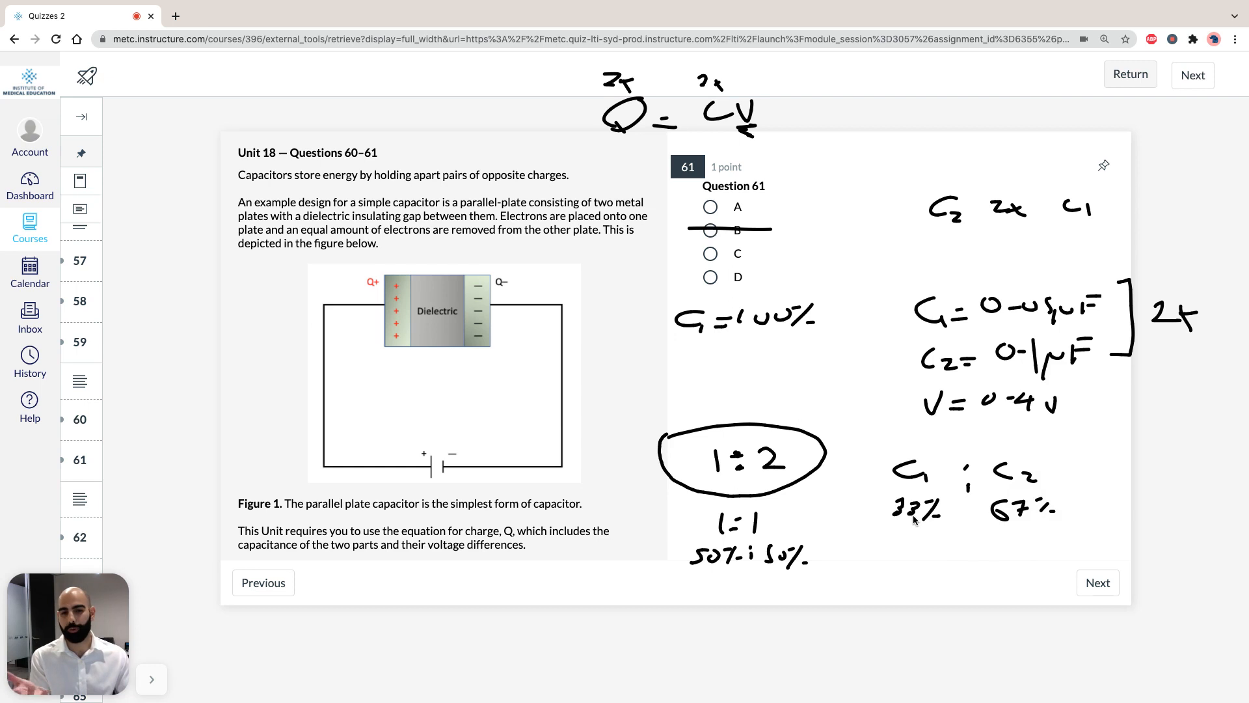
mouse_move(917, 522)
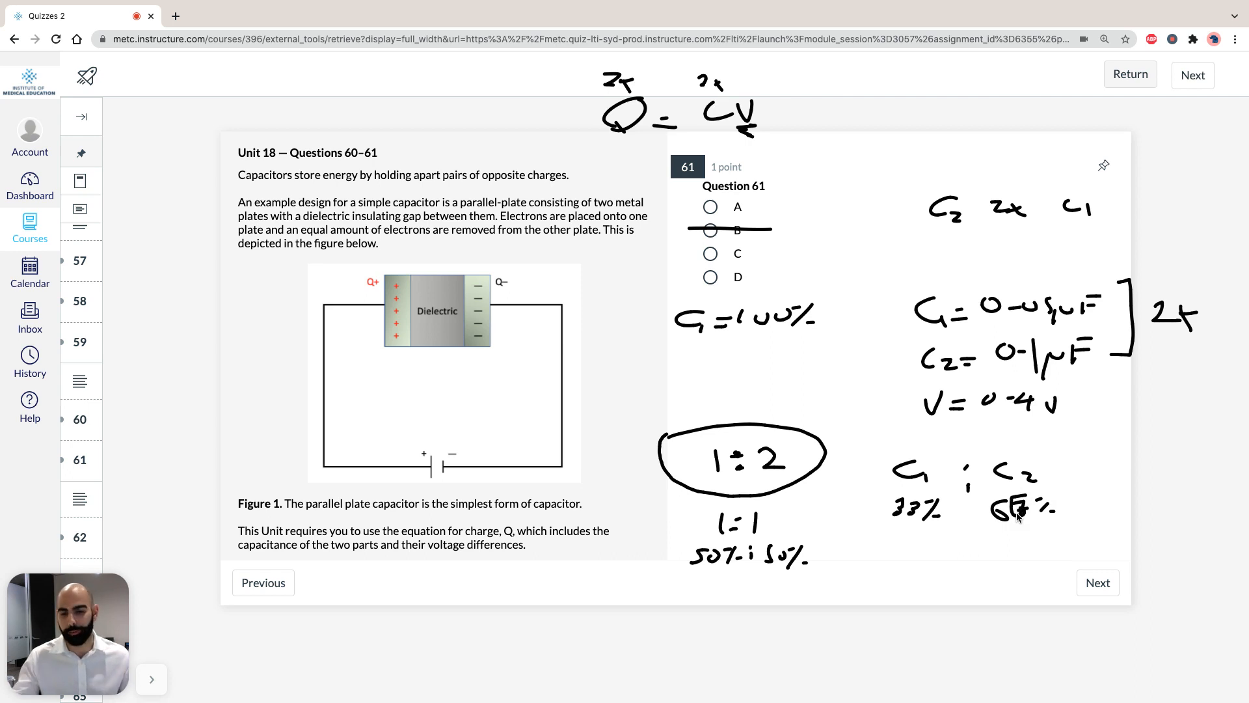
mouse_move(1052, 541)
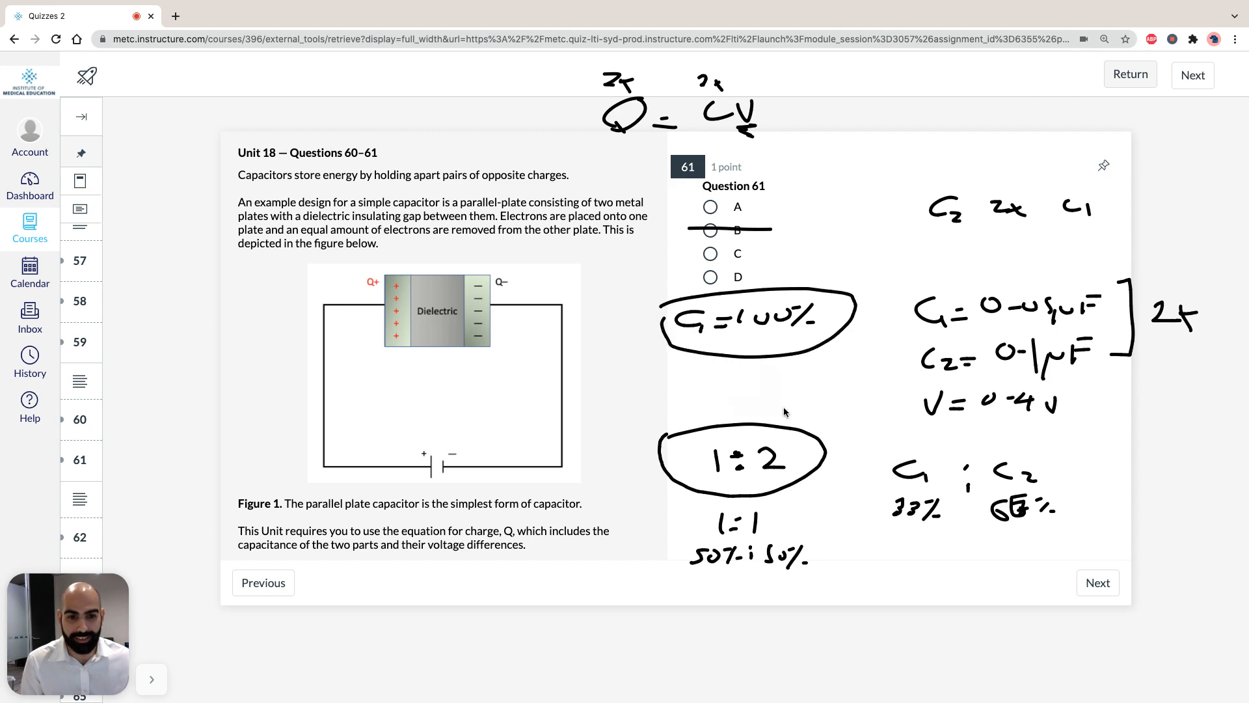
mouse_move(971, 517)
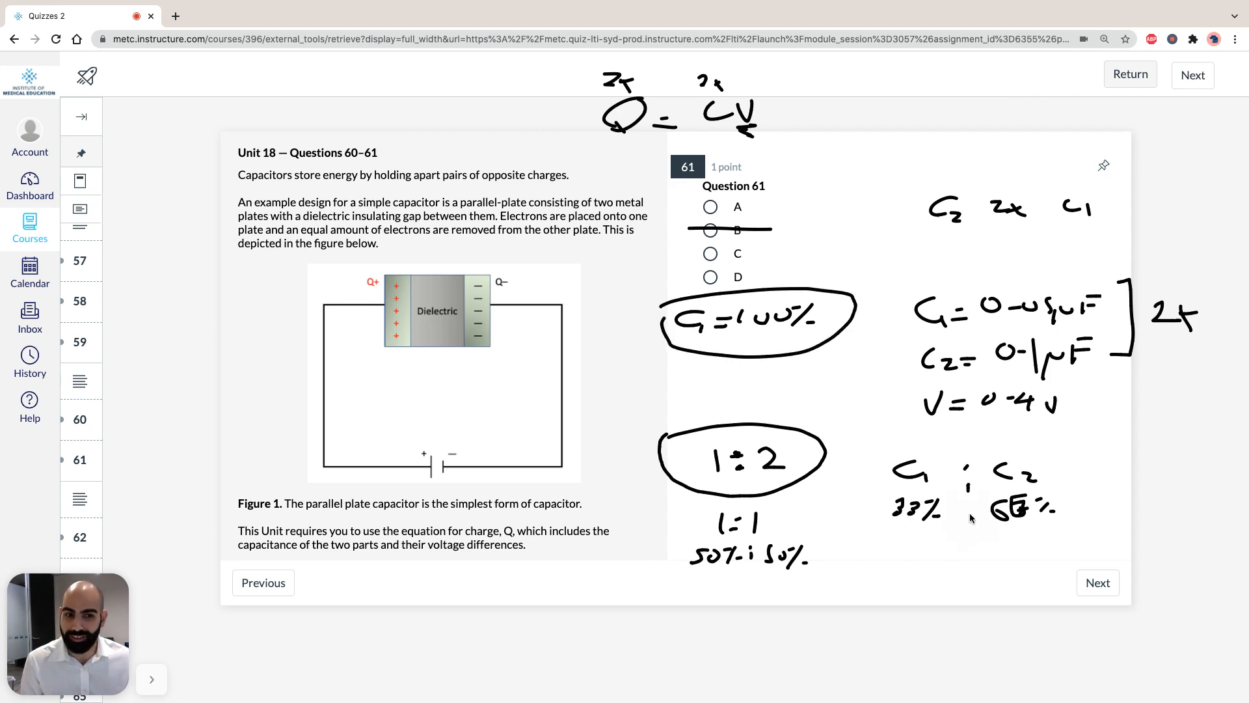
Draw an arrow pointing to C2's 67% share
drag(919, 555, 991, 549)
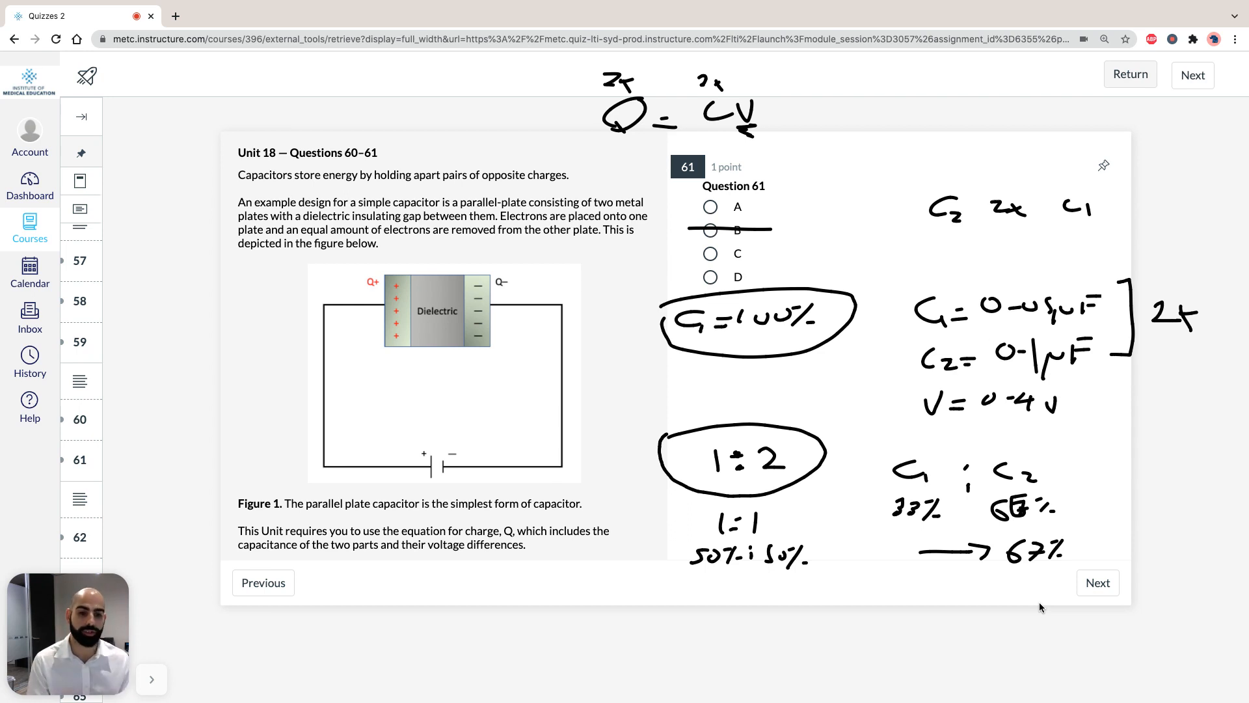
mouse_move(884, 475)
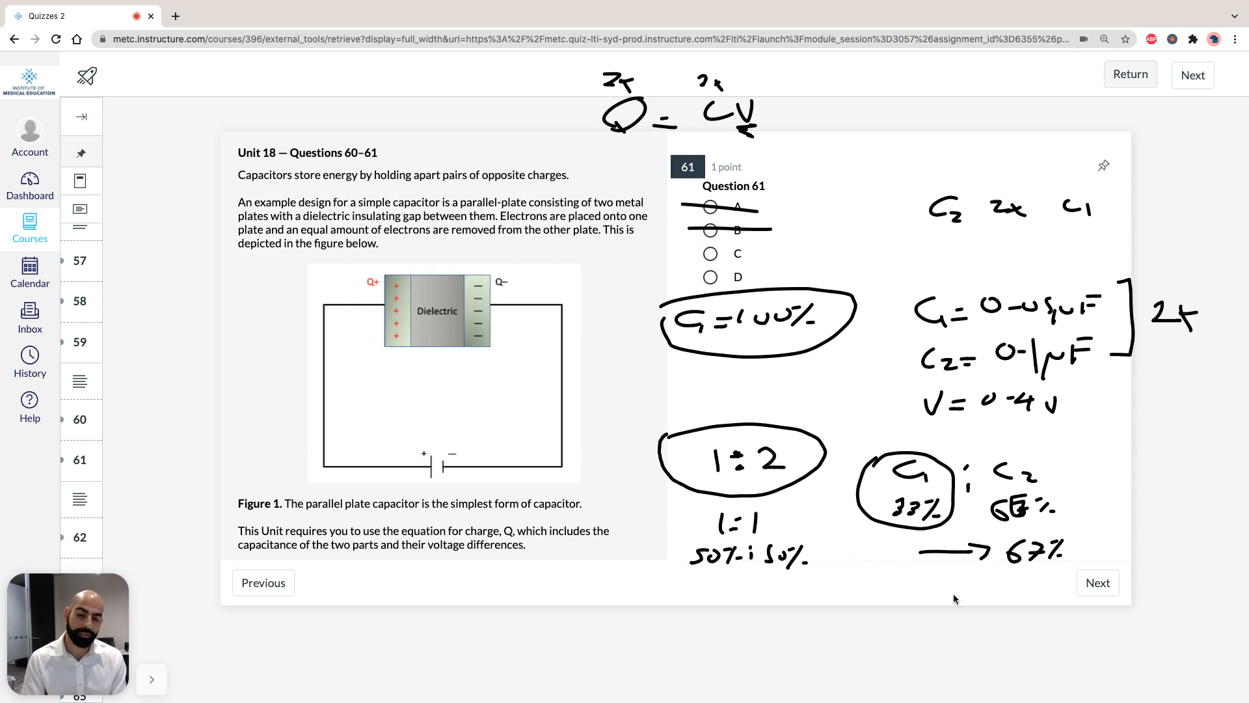
mouse_move(1033, 563)
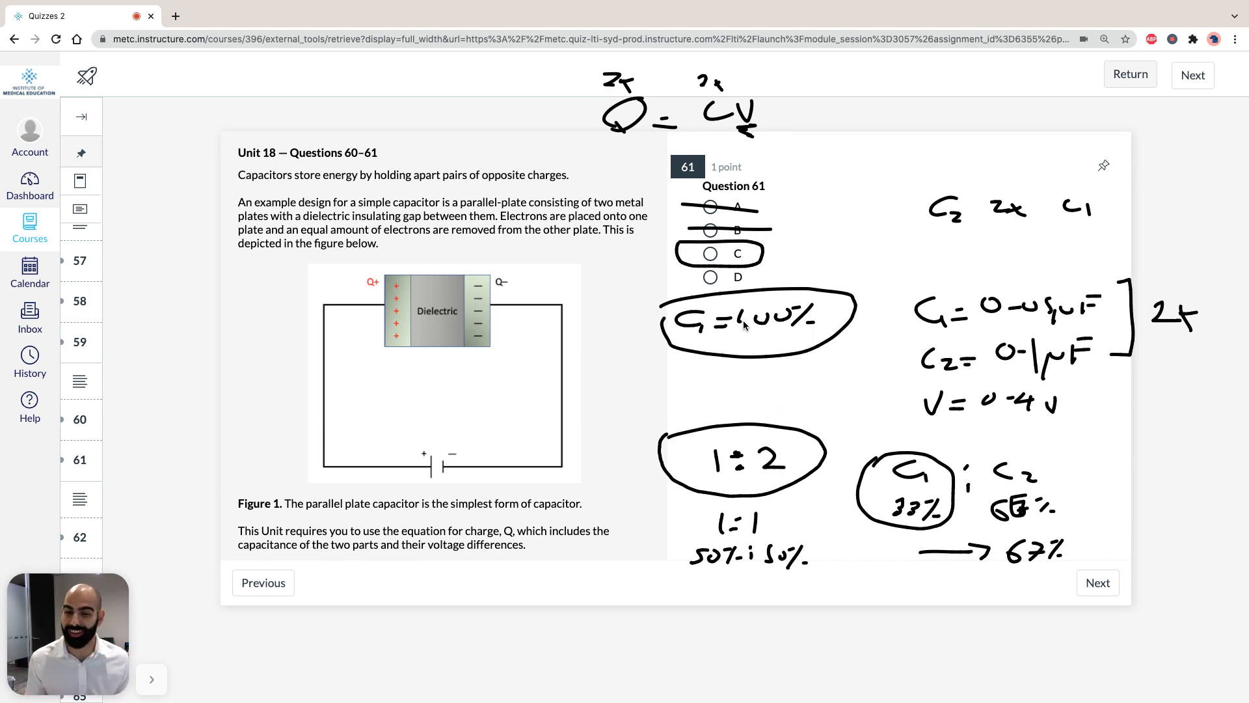
mouse_move(1093, 181)
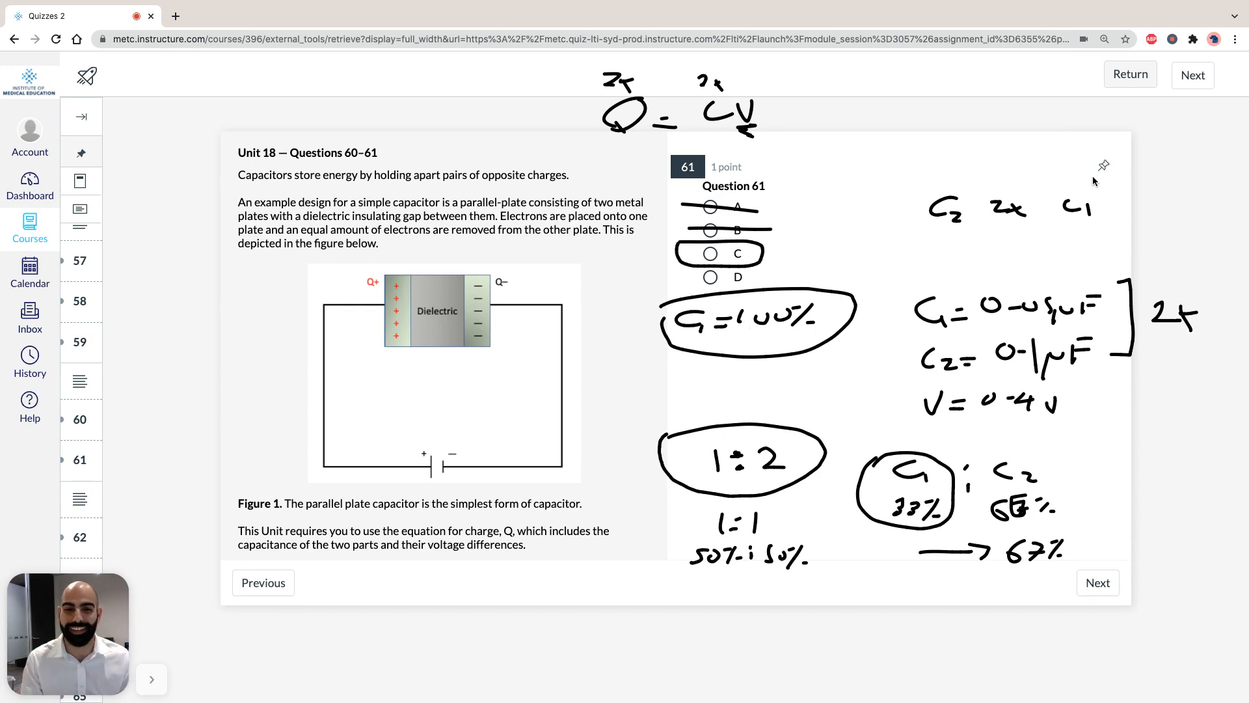